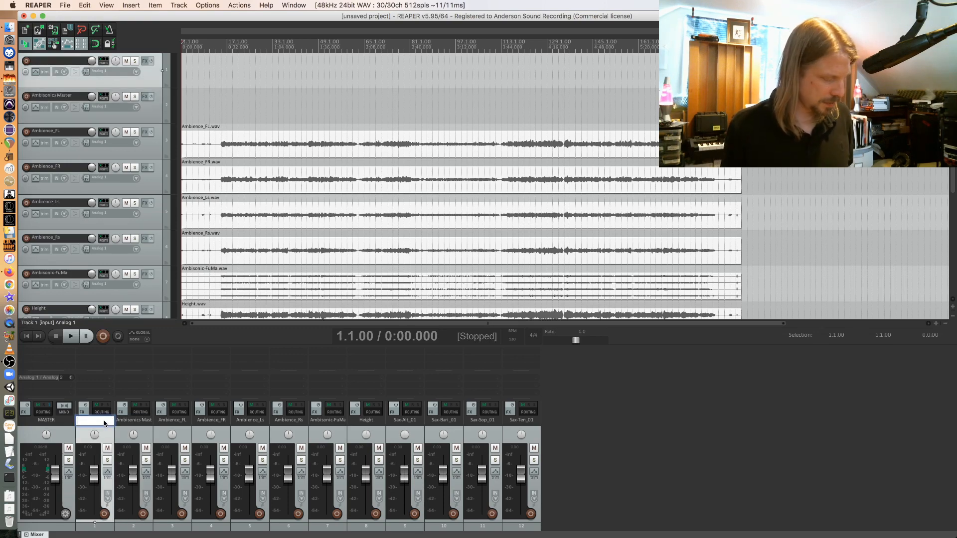
Type '3D Monitor' as the first track's name
type("3D Monitor")
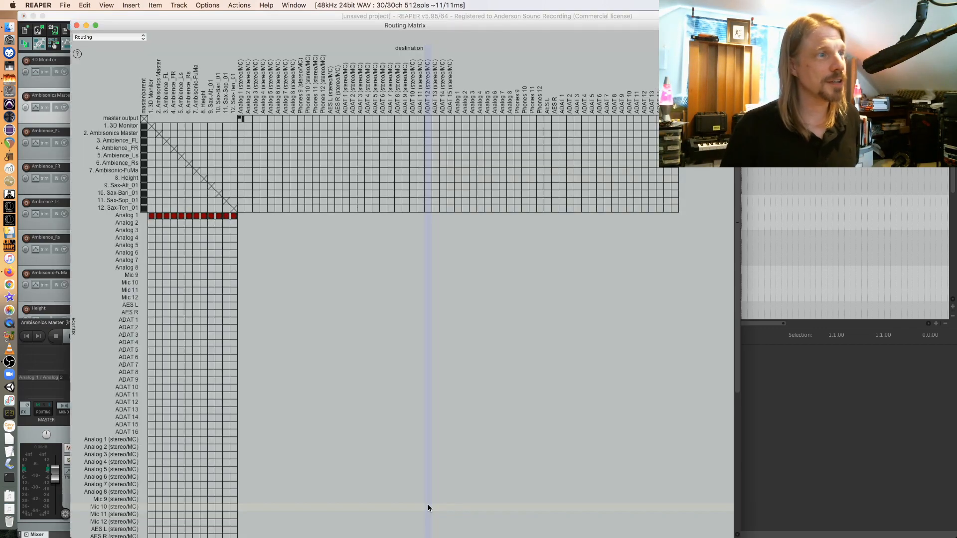
mouse_move(144, 150)
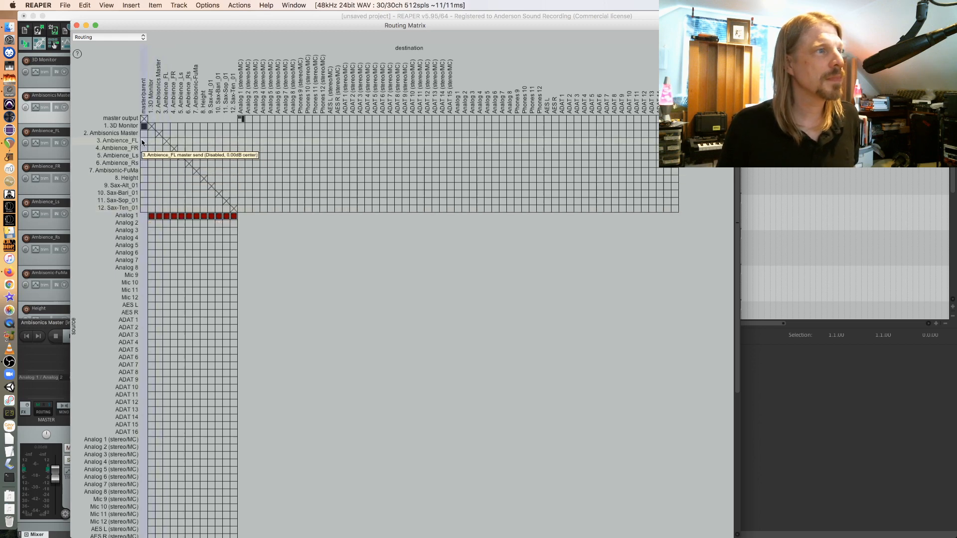
mouse_move(61, 16)
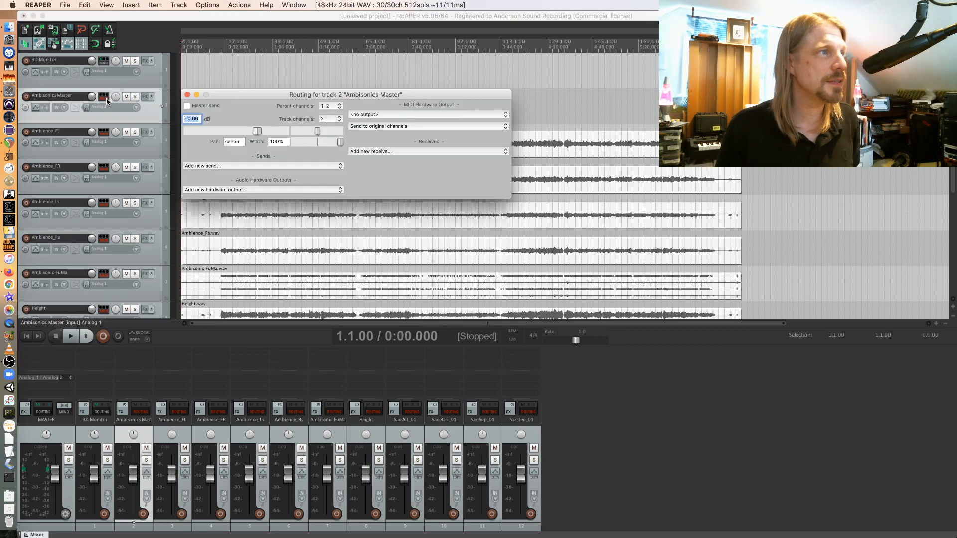
Set Ambisonics Master, the ambience tracks and Ambisonic-FuMa to 16 track channels
left_click(329, 118)
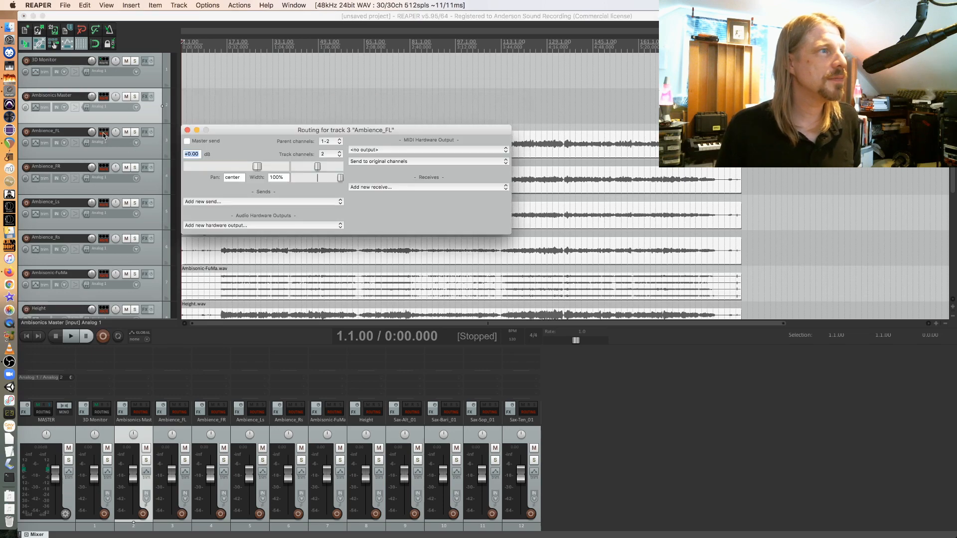
left_click(329, 154)
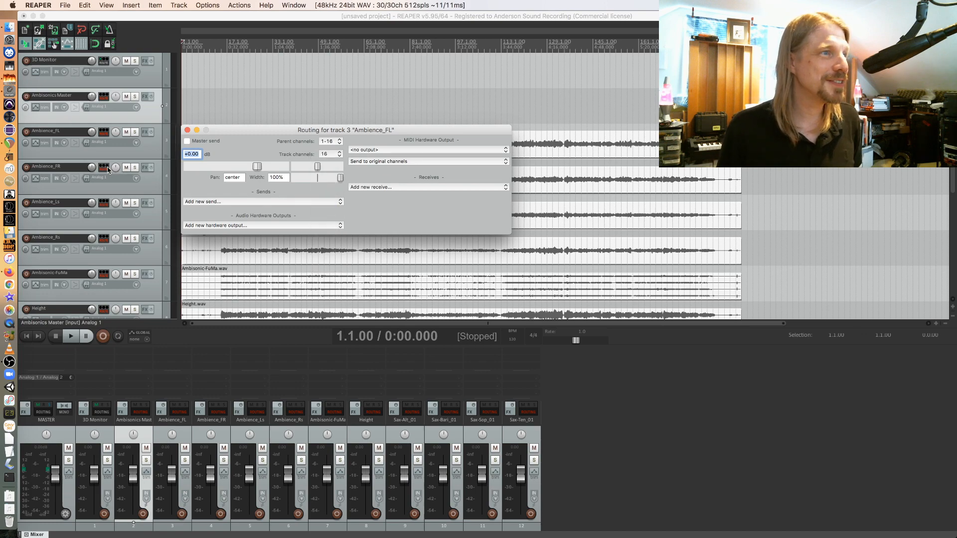
left_click(104, 167)
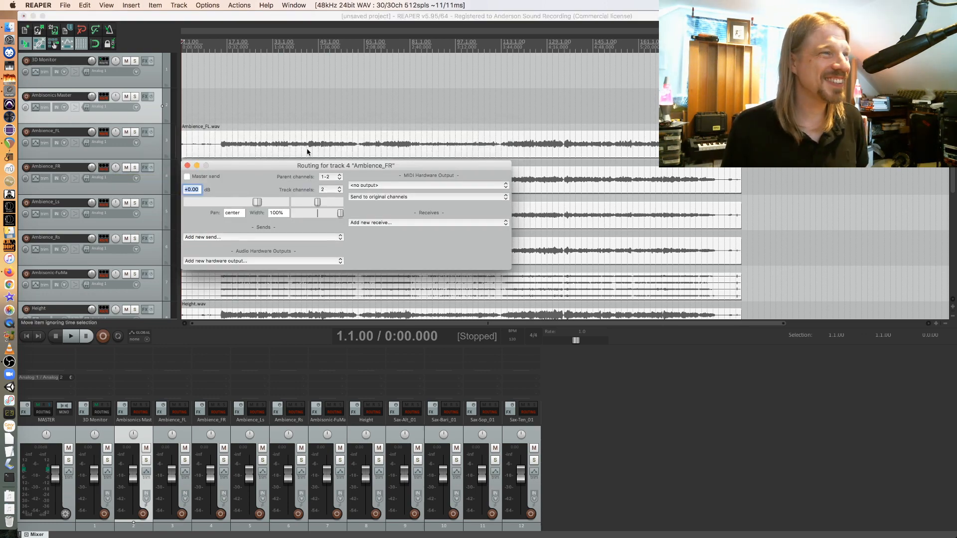
left_click(341, 189)
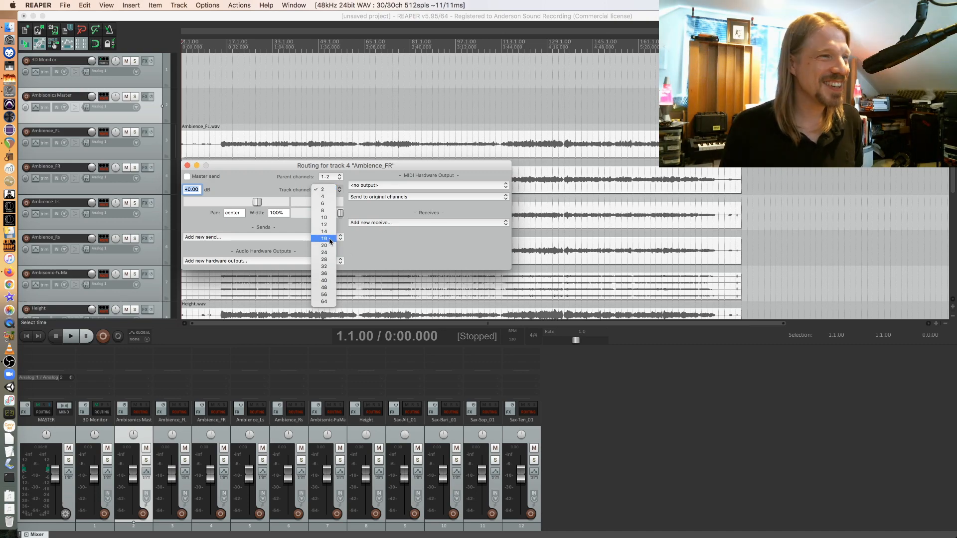
left_click(324, 238)
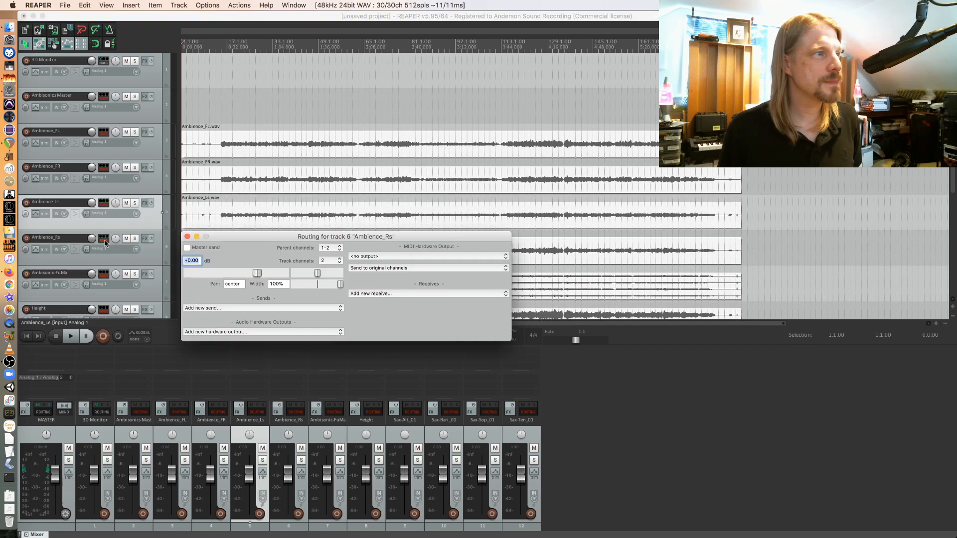
left_click(335, 260)
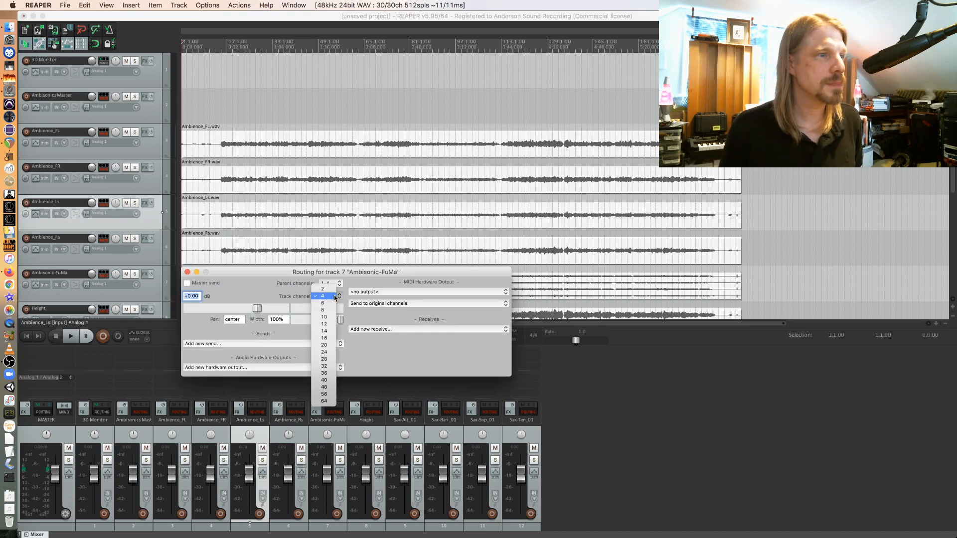
left_click(324, 310)
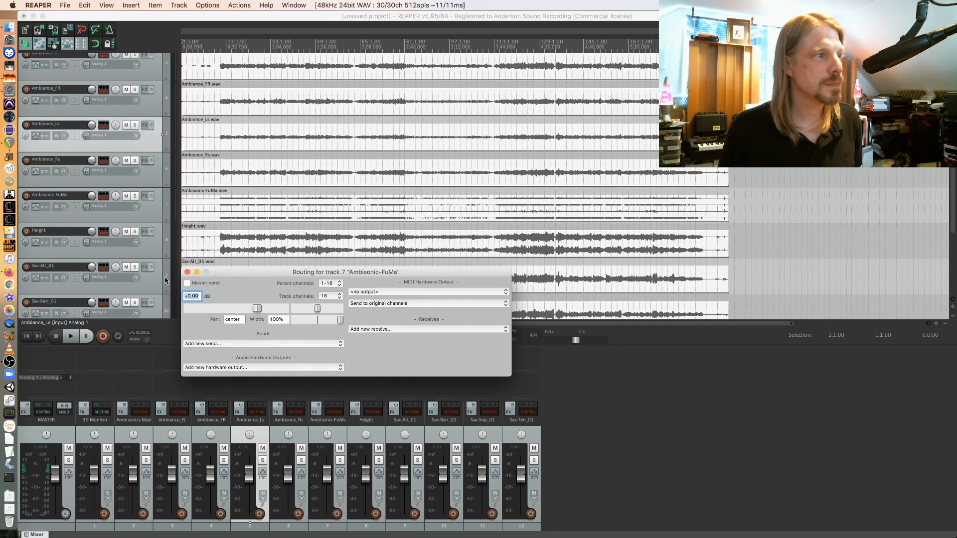
Set the Height track and the Alt, Bari, Sop and Ten sax tracks to 16 channels
scroll("down", 3)
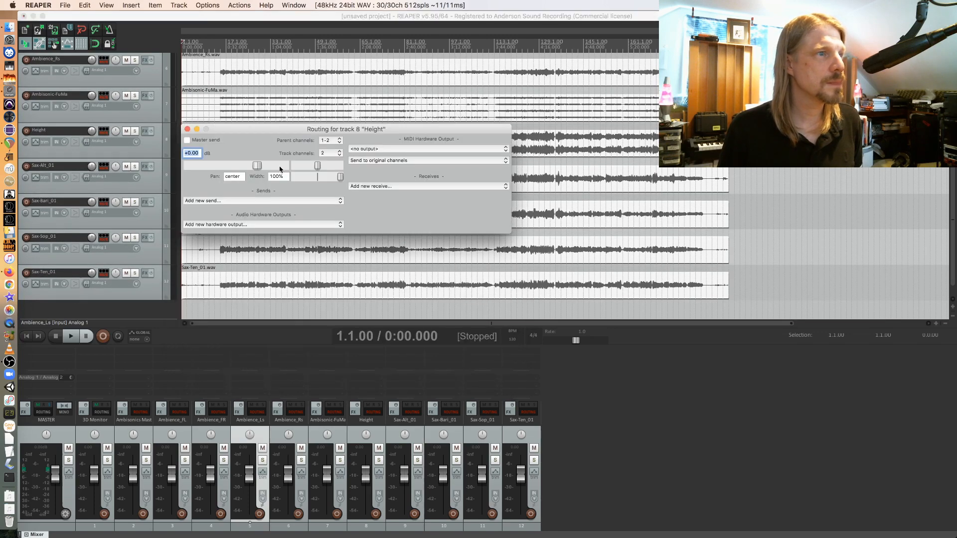
left_click(328, 153)
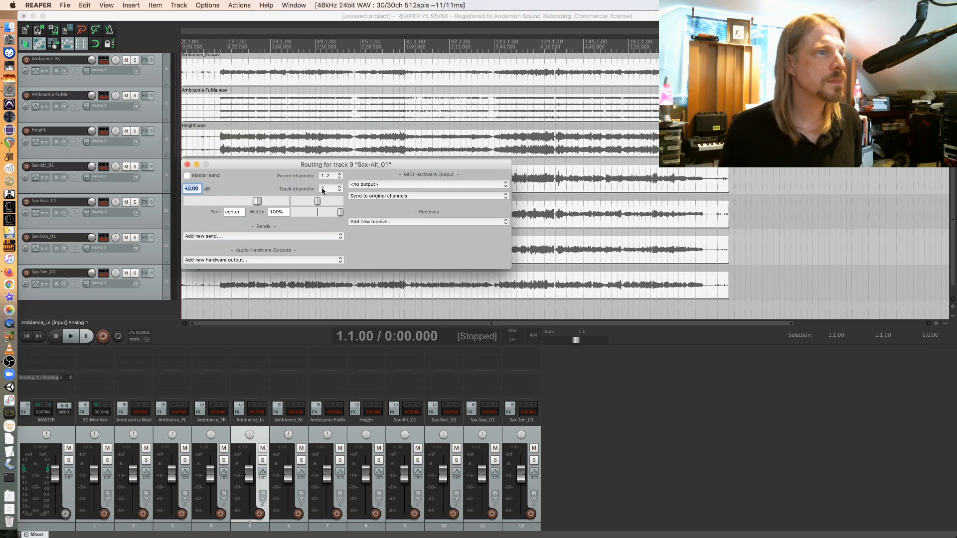
left_click(340, 176)
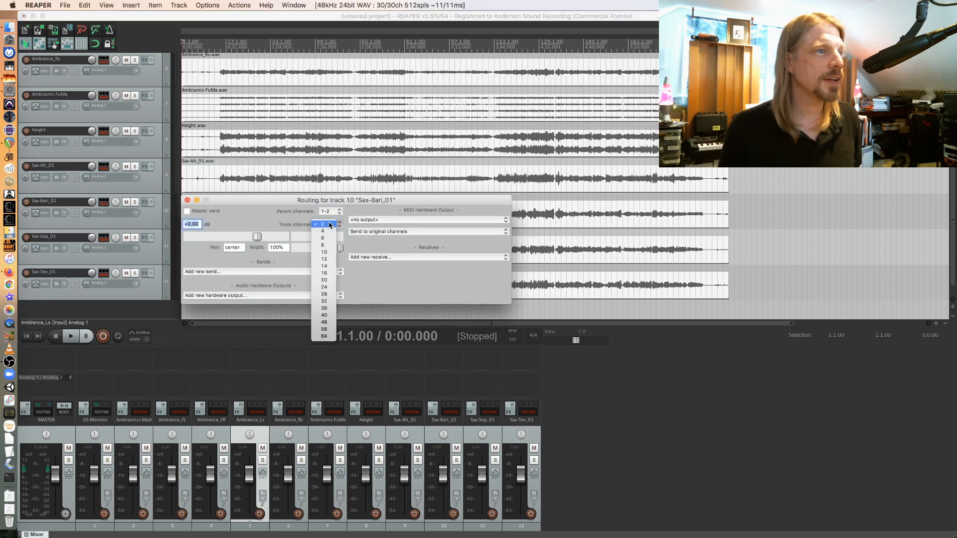
left_click(324, 266)
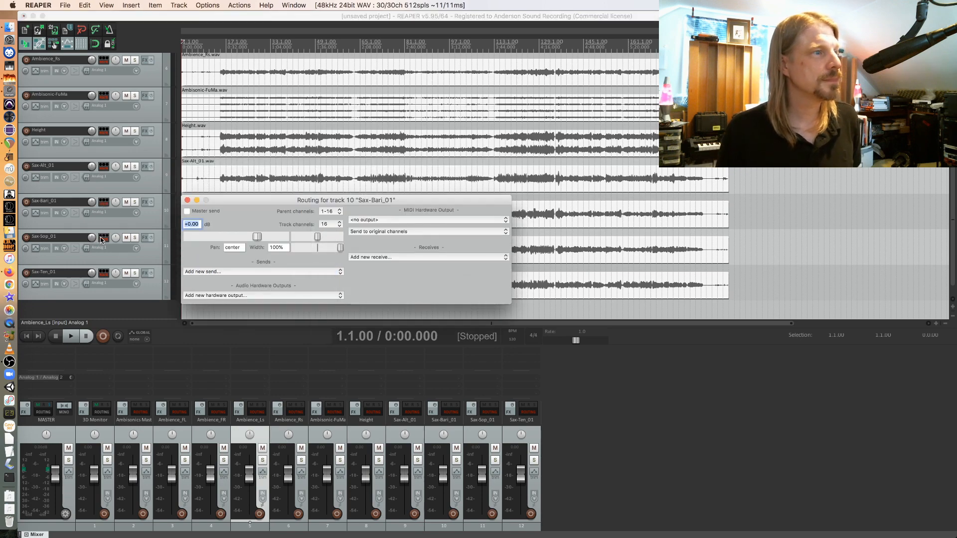
left_click(327, 259)
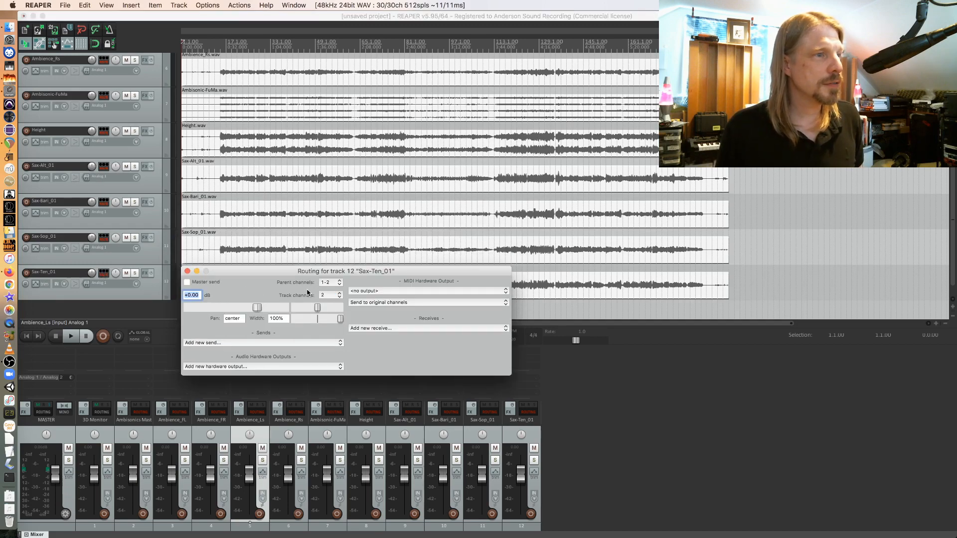
left_click(339, 295)
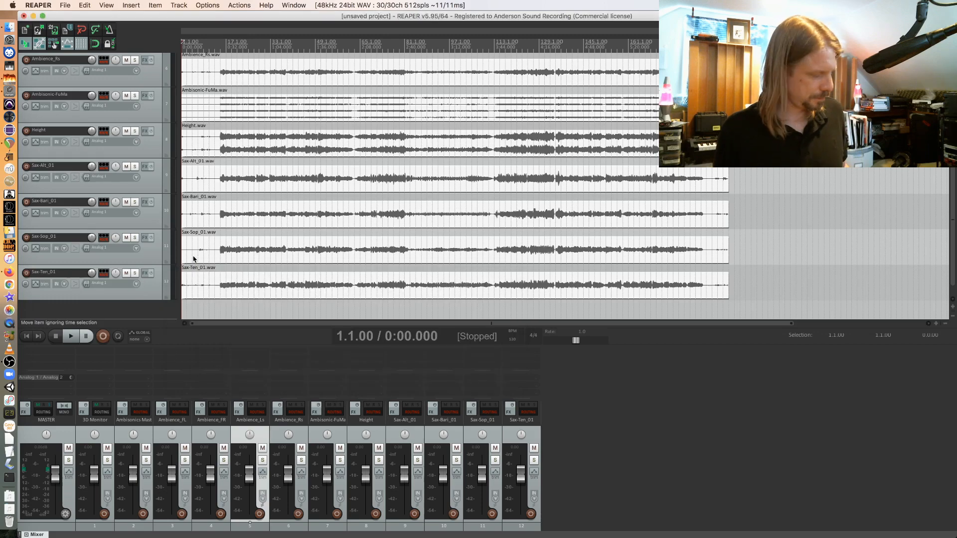
Save the project under the new name 'IEM Demo'
left_click(65, 5)
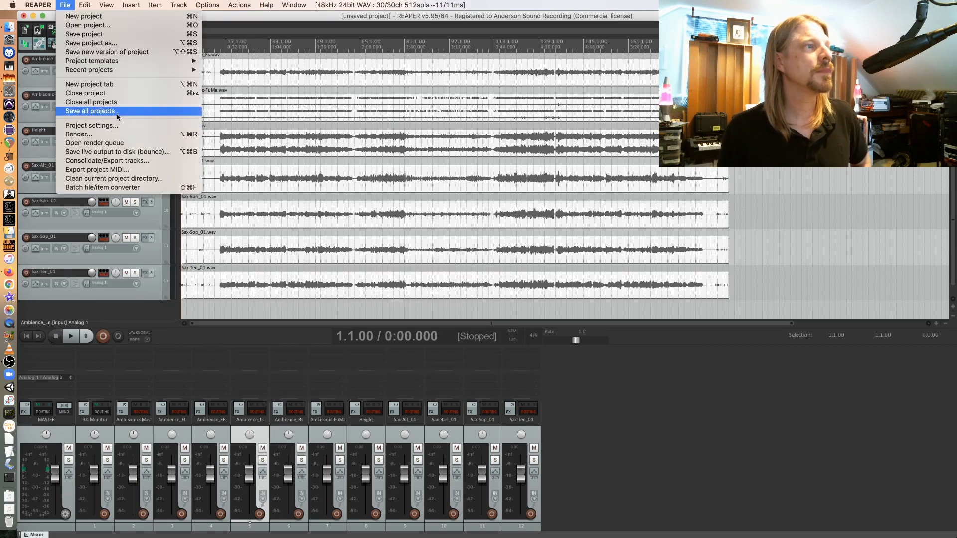
left_click(89, 110)
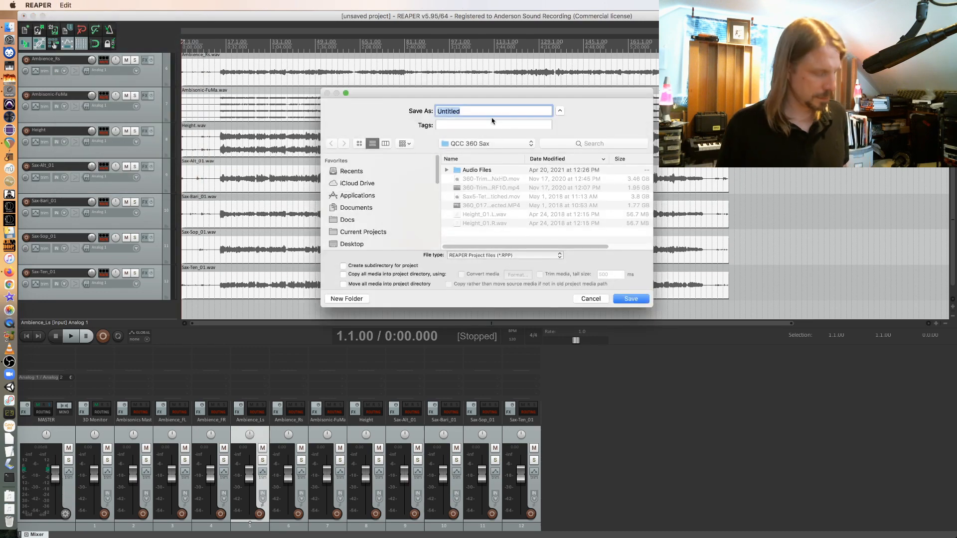
type("IEM D")
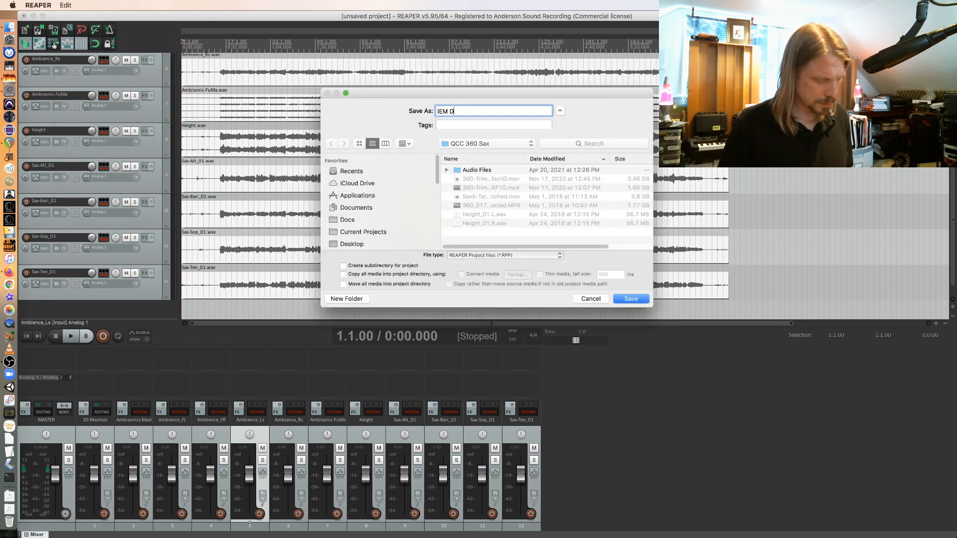
left_click(630, 299)
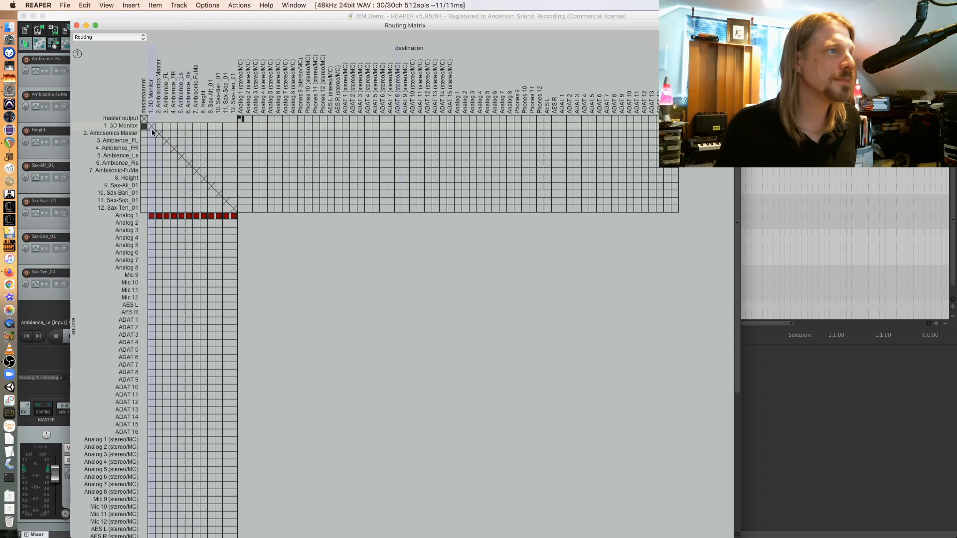
In the routing matrix, route track 2 into 3D Monitor and tracks 3–12 into Ambisonics Master
left_click(152, 133)
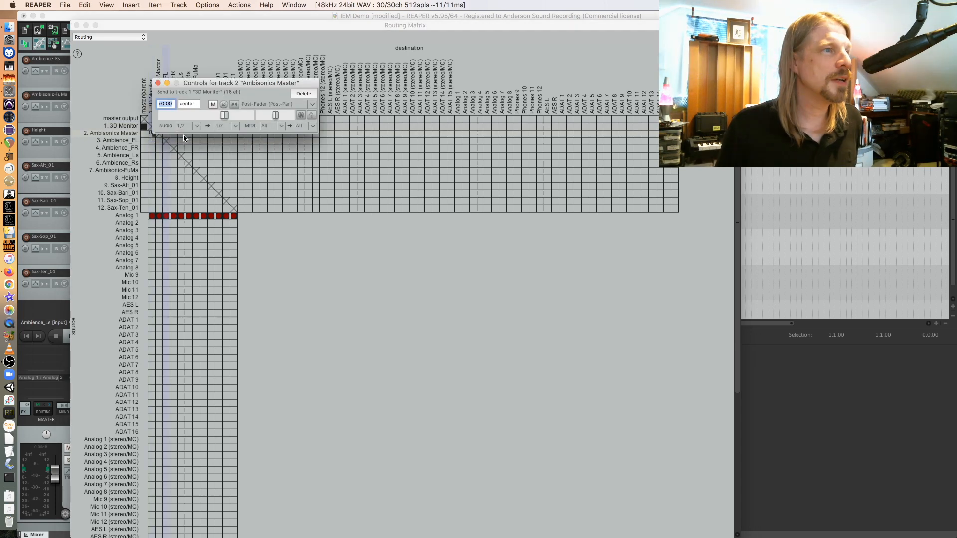
left_click(196, 126)
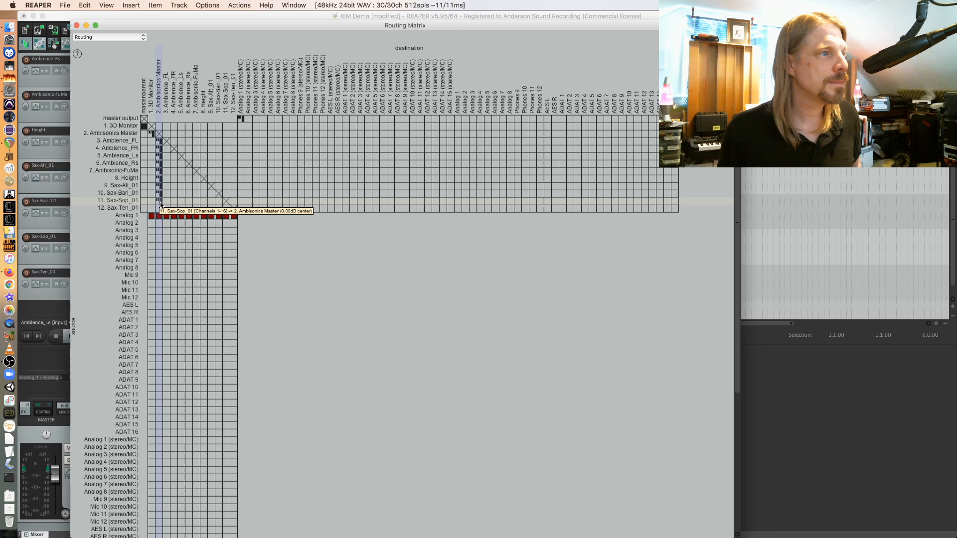
left_click(160, 208)
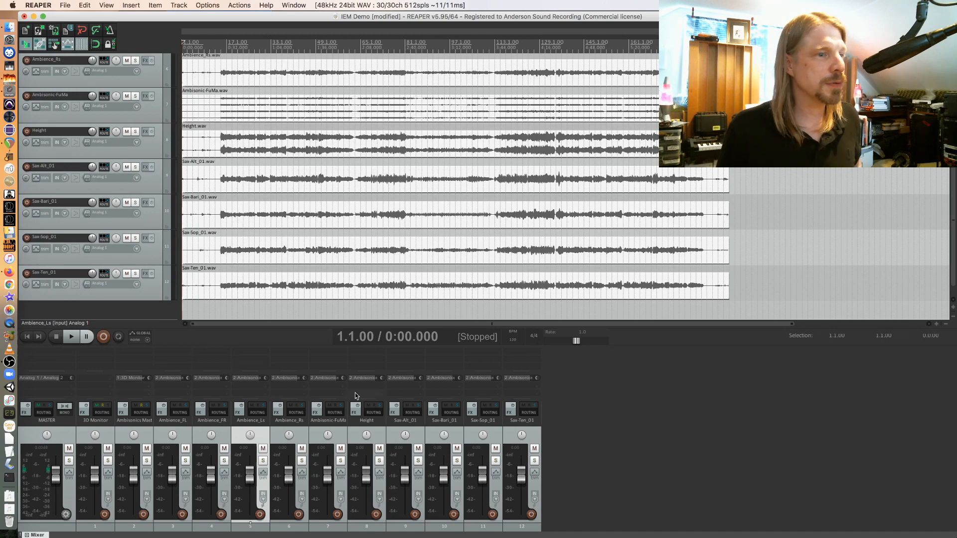
mouse_move(193, 432)
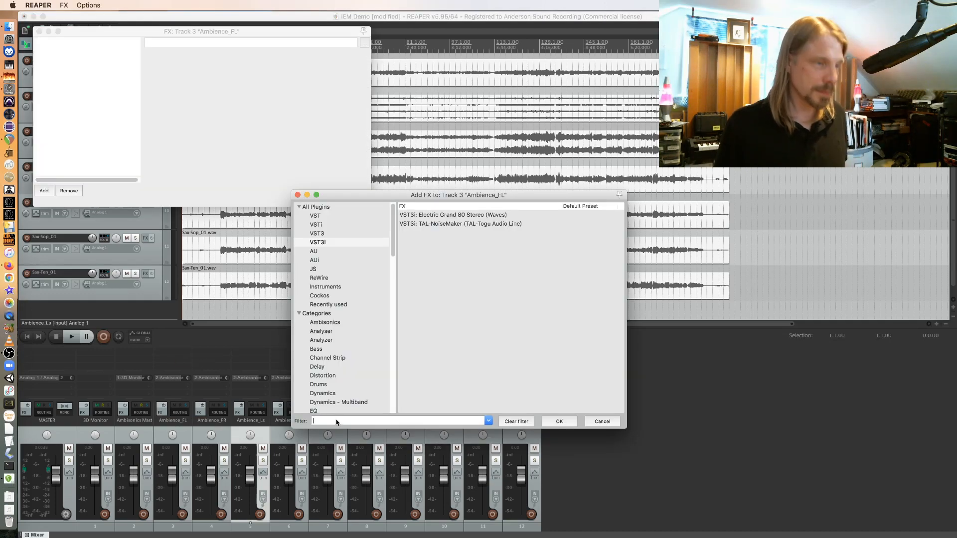
Filter all plugins by 'IEM' and add MultiEncoder to the Ambience_FL track
type("IEM")
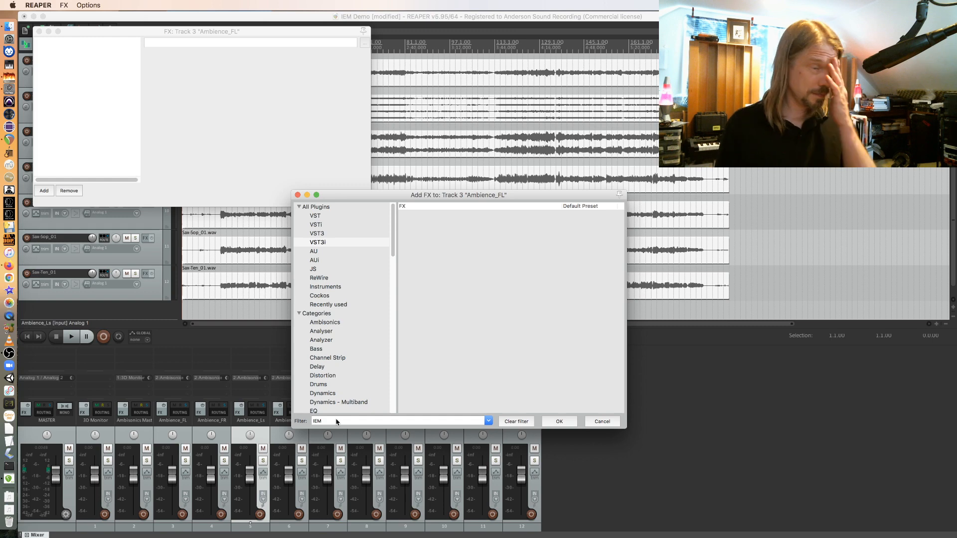
left_click(317, 206)
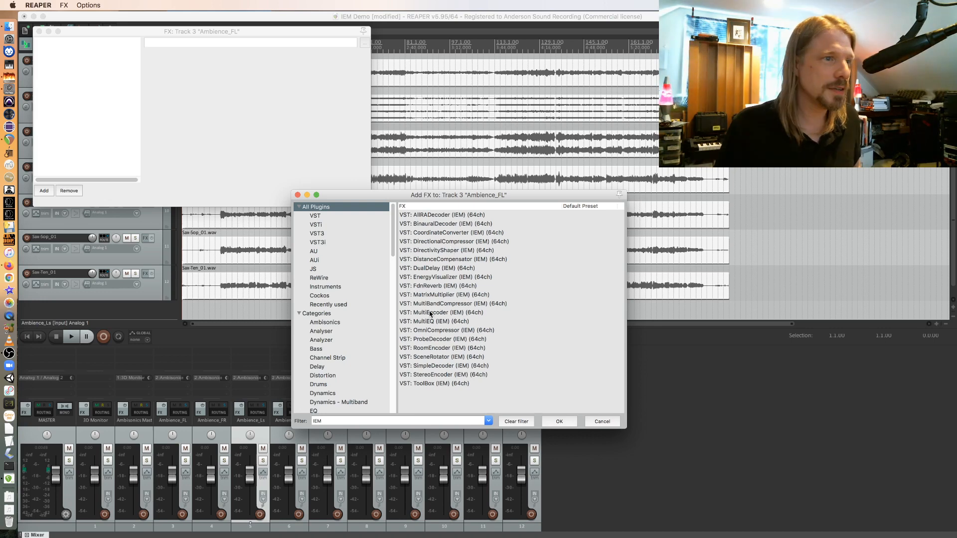
double_click(442, 312)
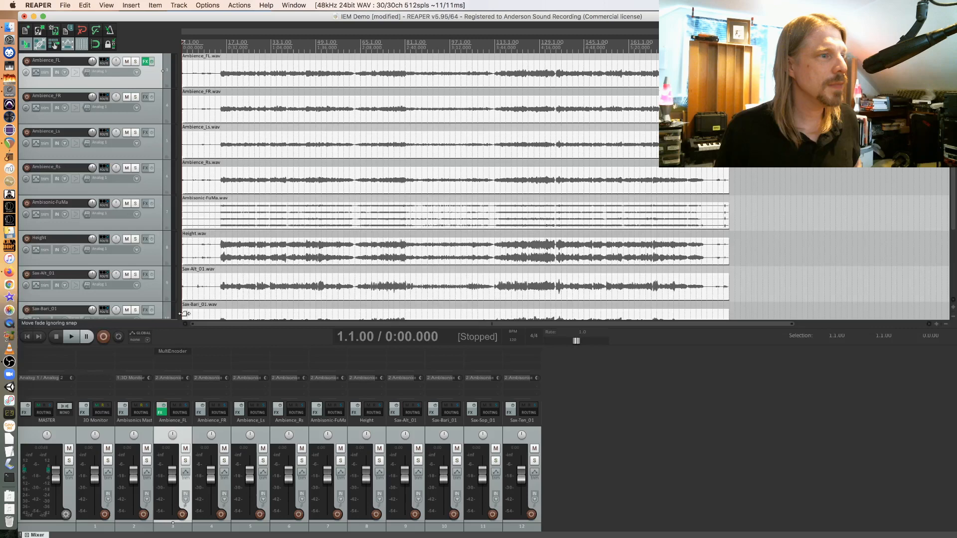
mouse_move(206, 352)
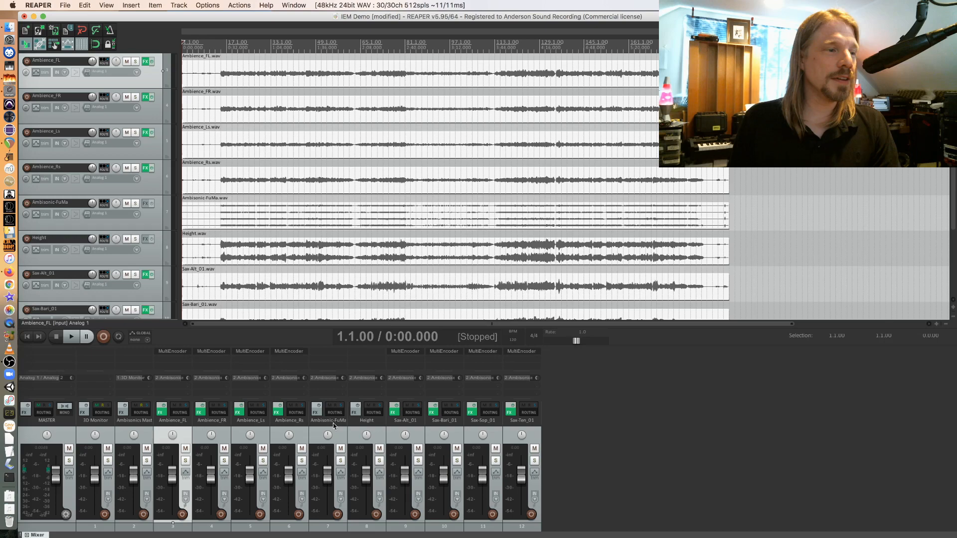
mouse_move(335, 421)
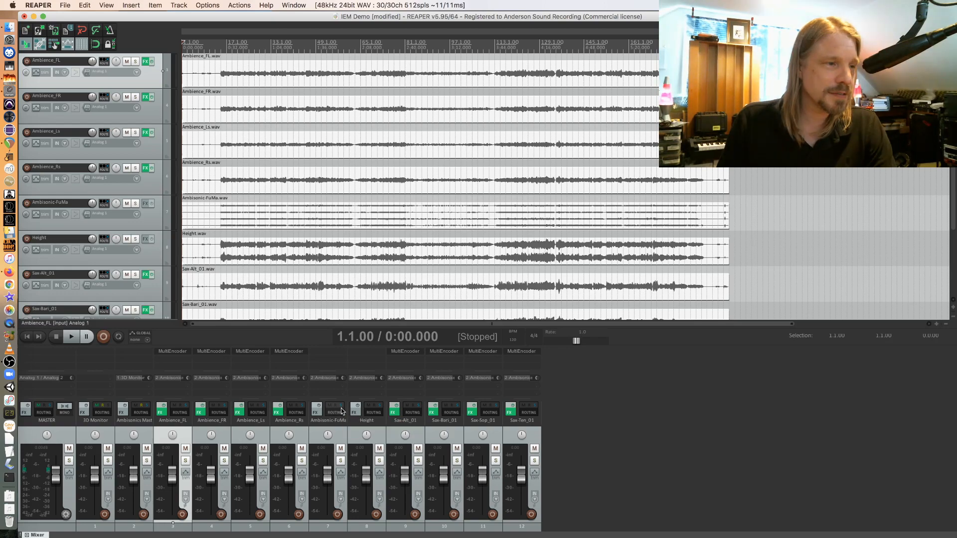
mouse_move(323, 354)
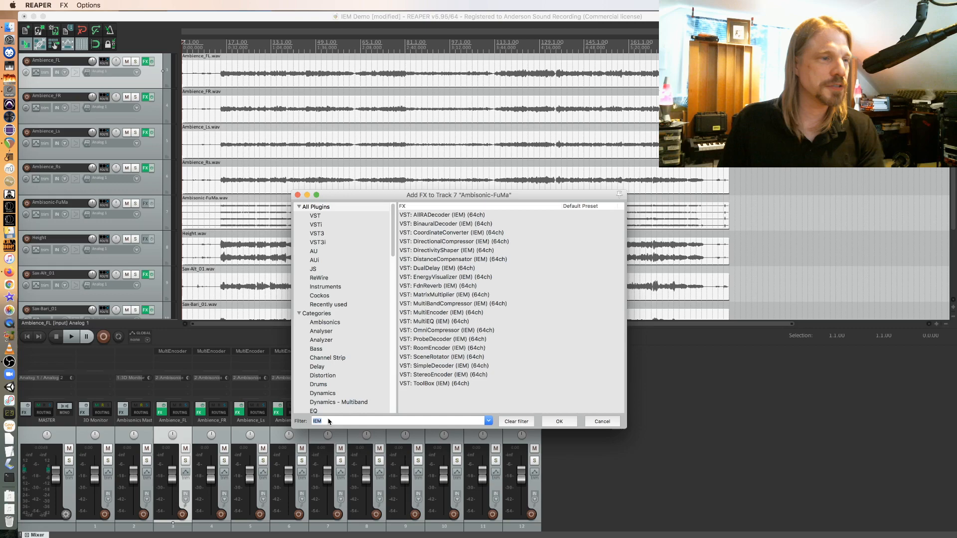
Add SoundField by RODE to Ambisonic-FuMa with B-Format (FuMa) input, then check the Height encoder
type("Rode")
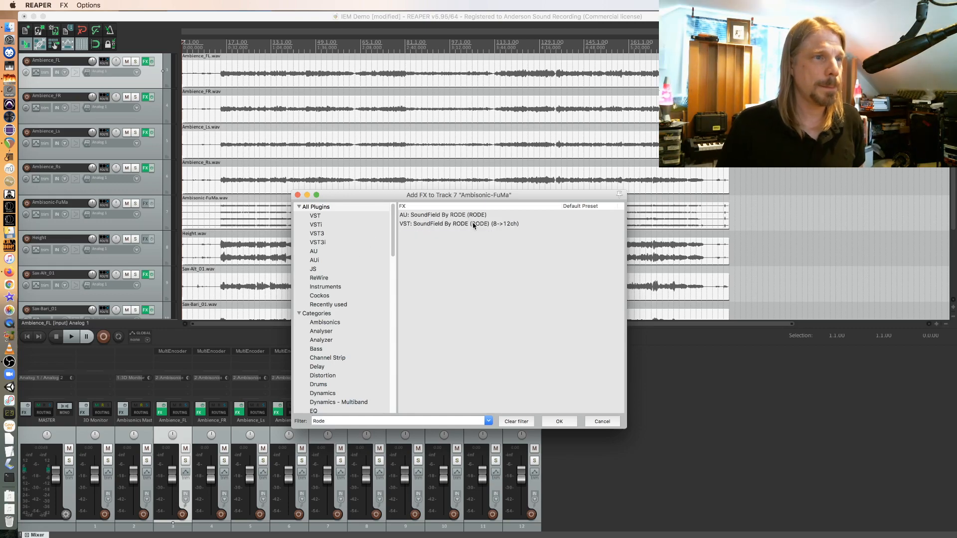
double_click(458, 223)
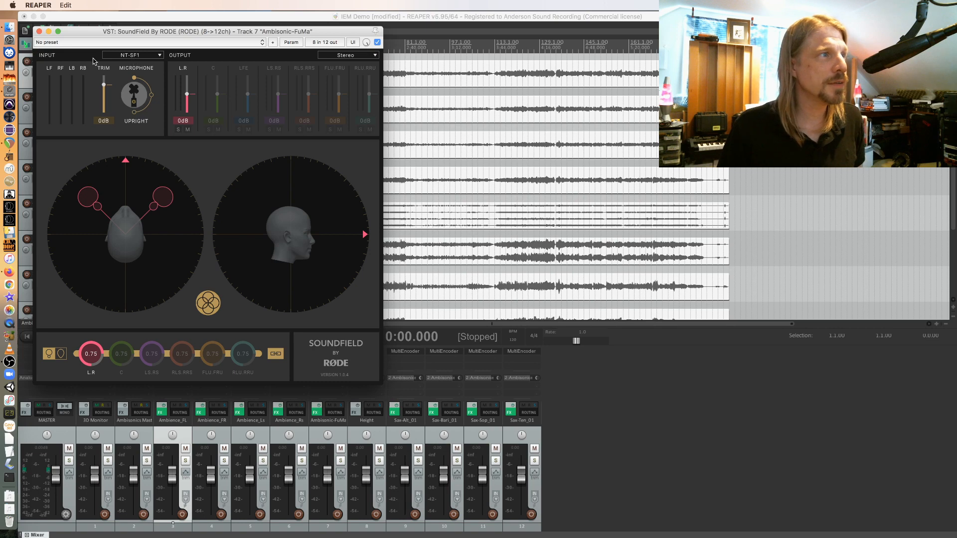
left_click(132, 55)
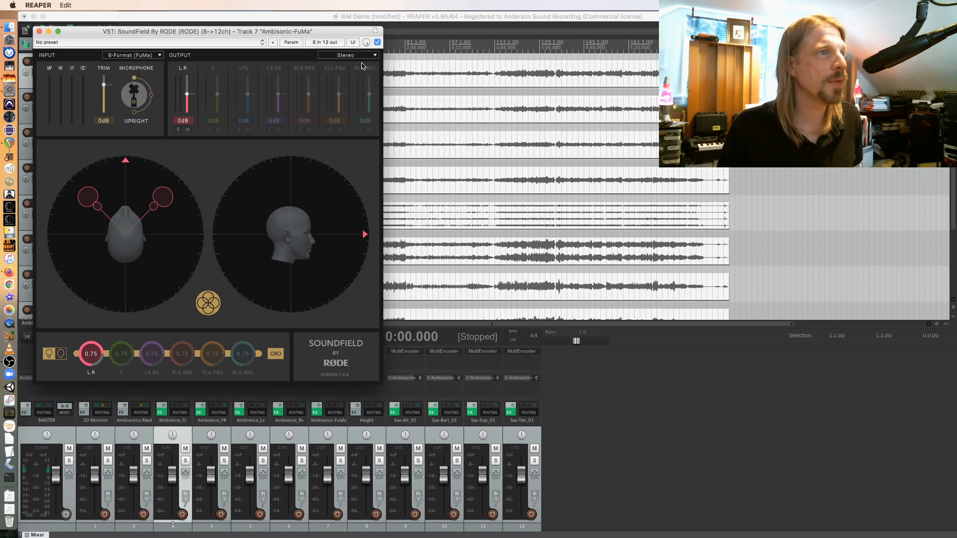
left_click(348, 55)
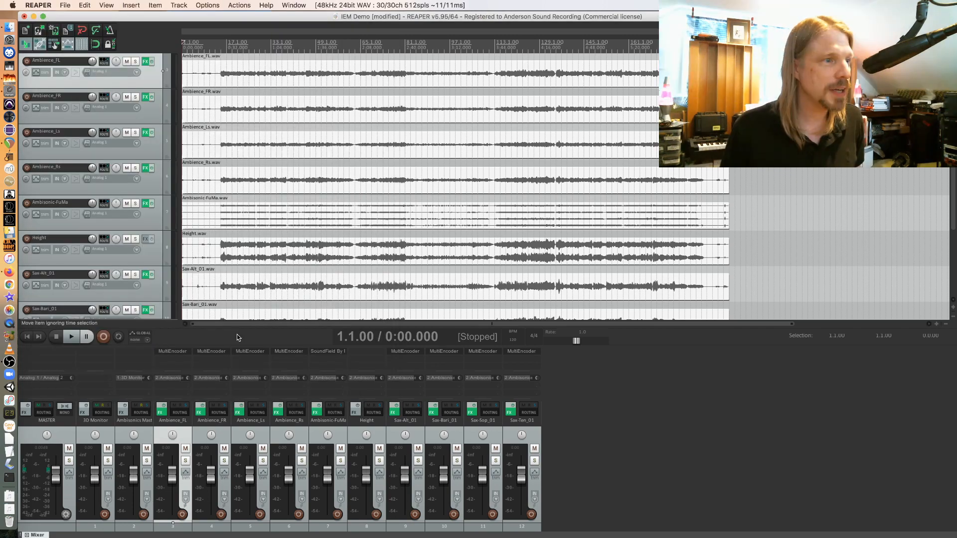
mouse_move(386, 321)
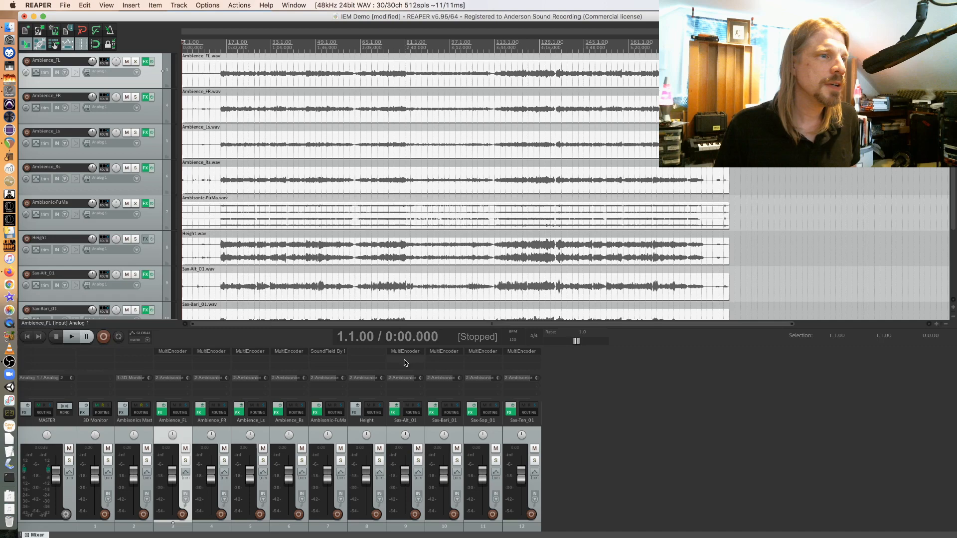
left_click(366, 351)
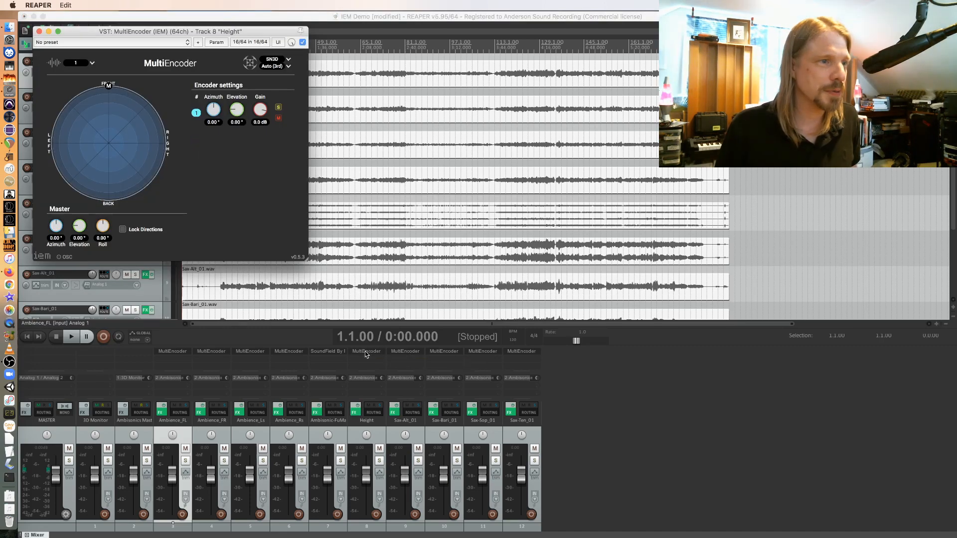
left_click(79, 63)
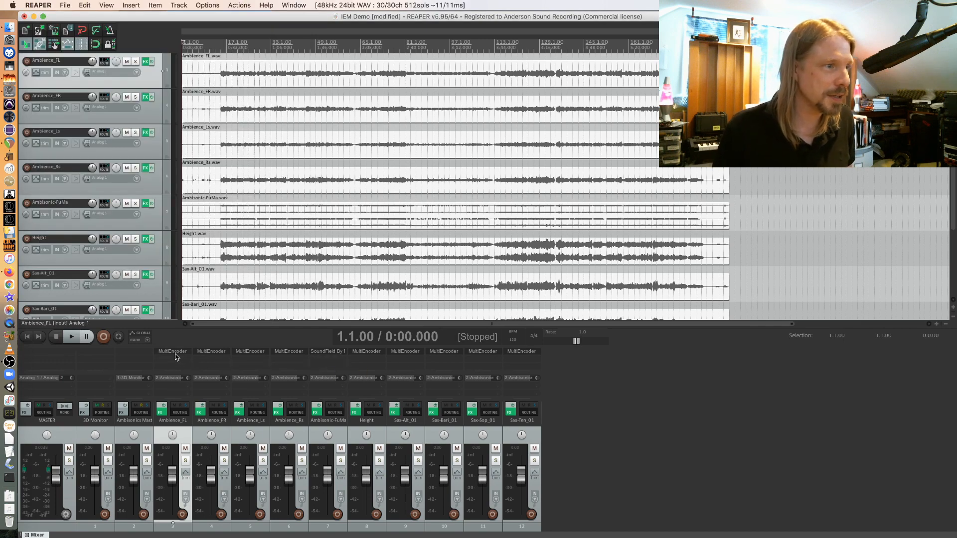
mouse_move(493, 361)
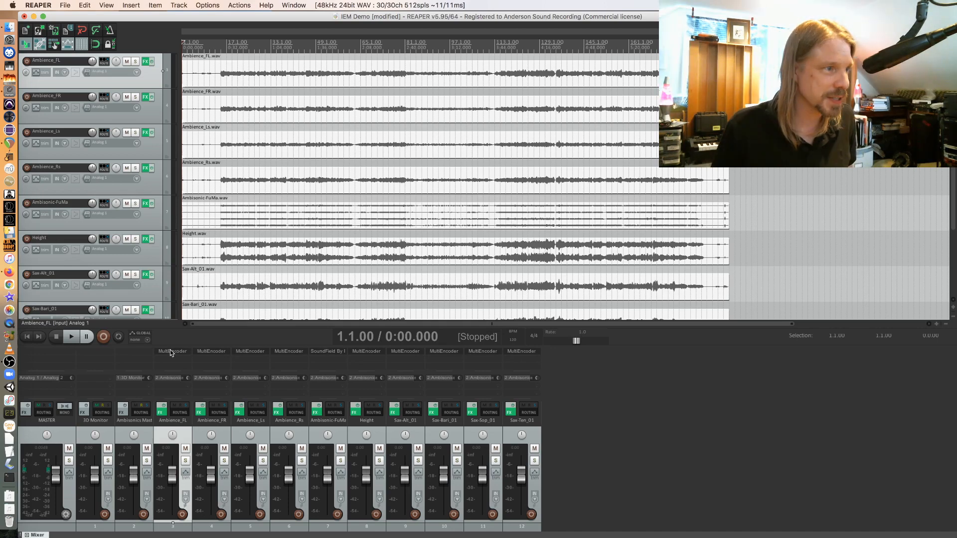
mouse_move(268, 362)
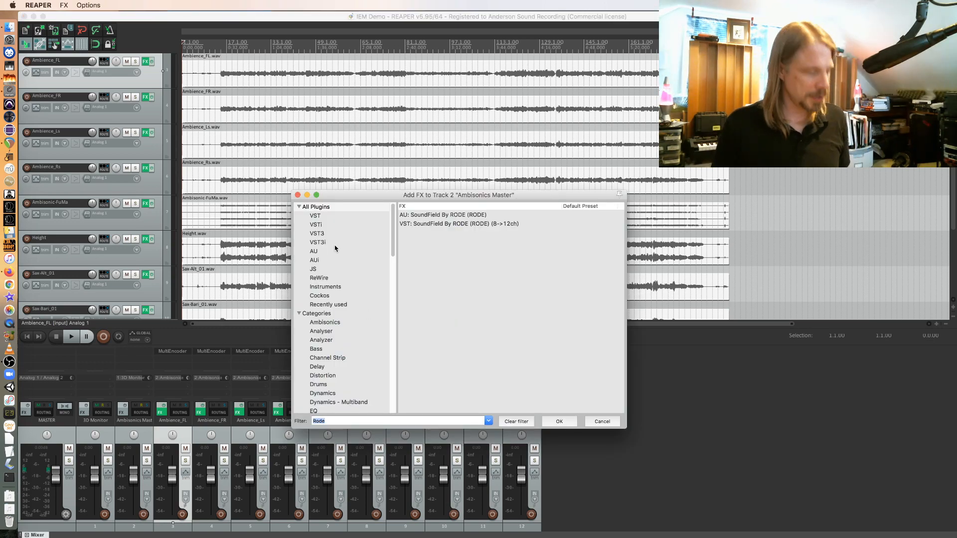
Add the IEM EnergyVisualizer to Ambisonics Master, move its window aside, then close it
type("IEM")
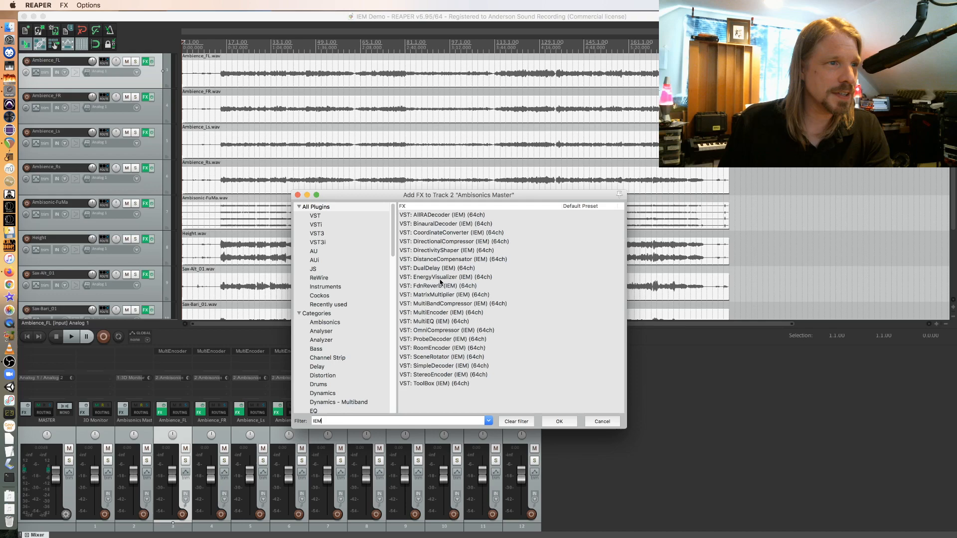
double_click(445, 277)
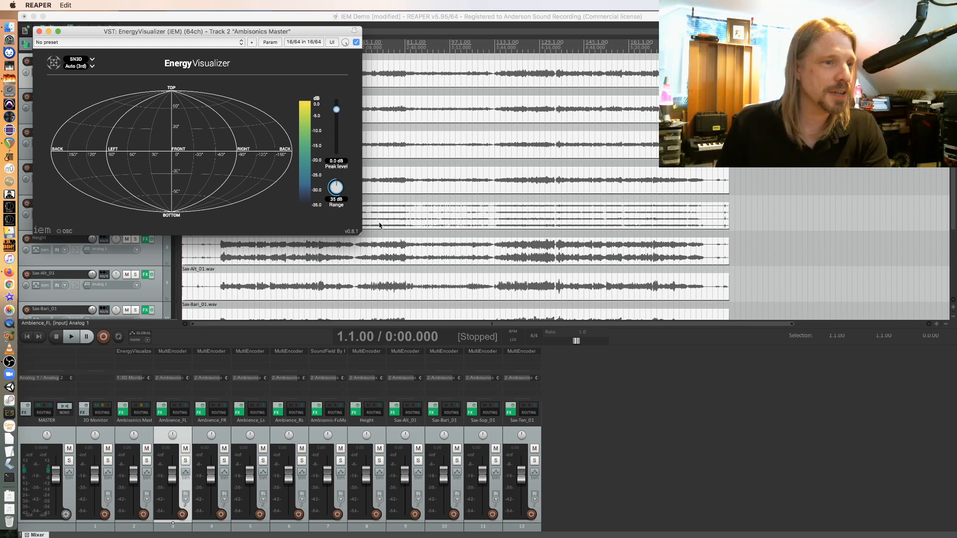
left_click_drag(183, 31, 455, 35)
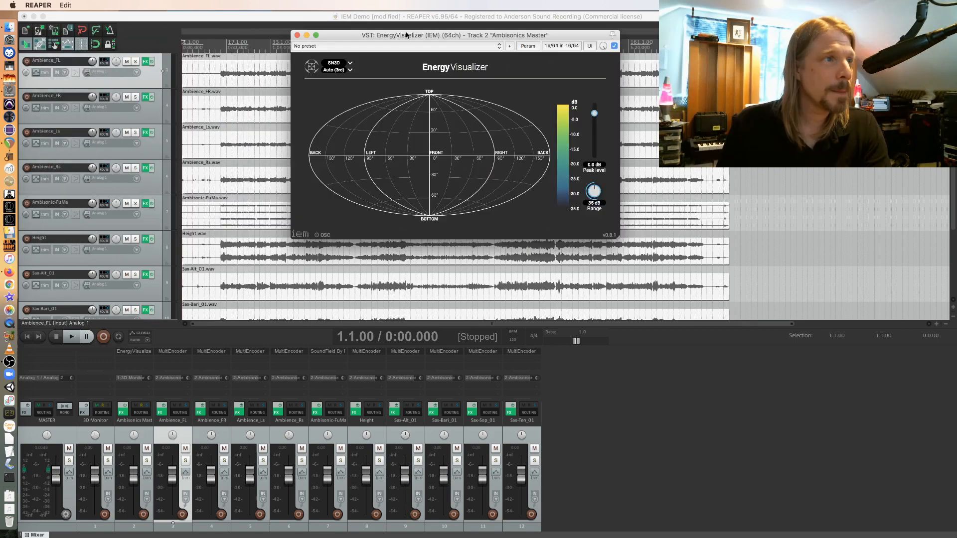
left_click_drag(406, 35, 639, 52)
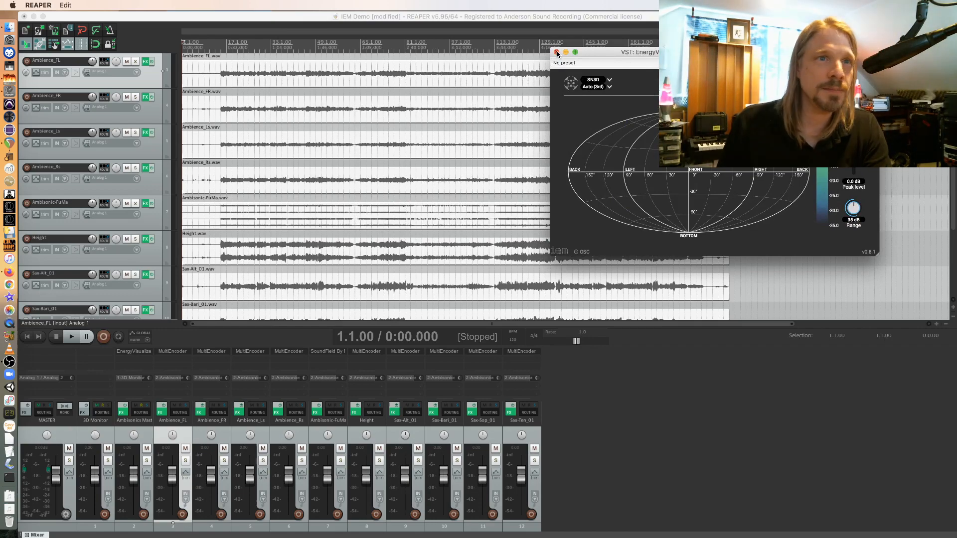
left_click(556, 51)
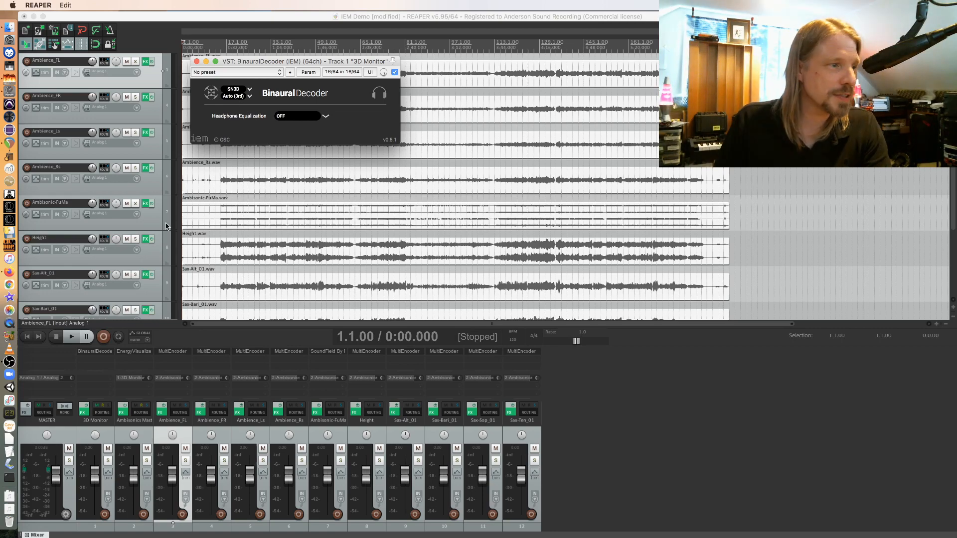
mouse_move(333, 196)
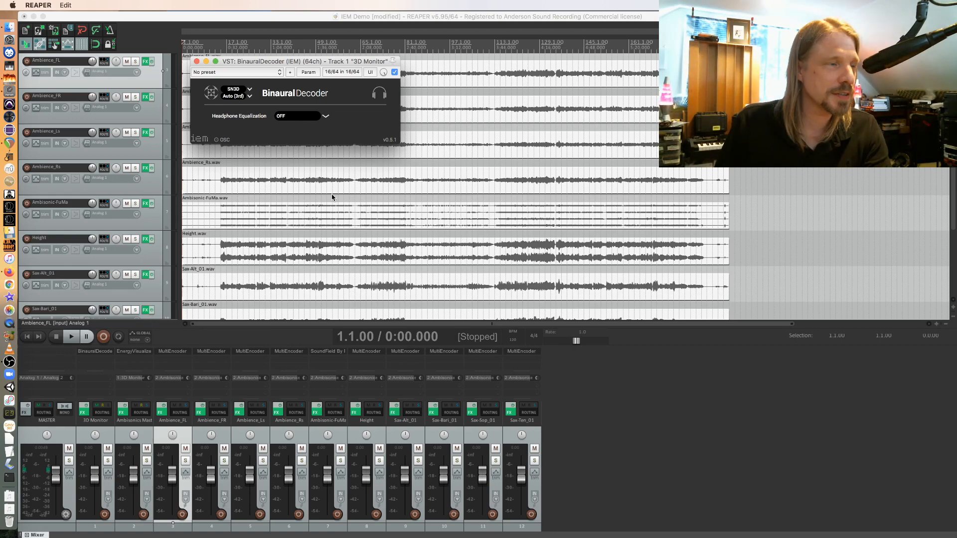
mouse_move(356, 107)
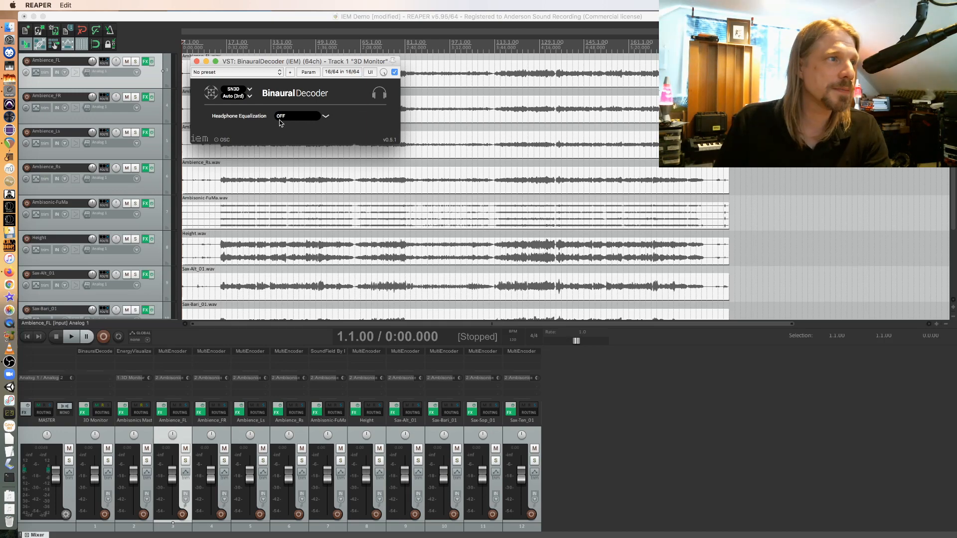
Keep BinauralDecoder's Headphone Equalization set to OFF and close the plugin window
left_click(325, 116)
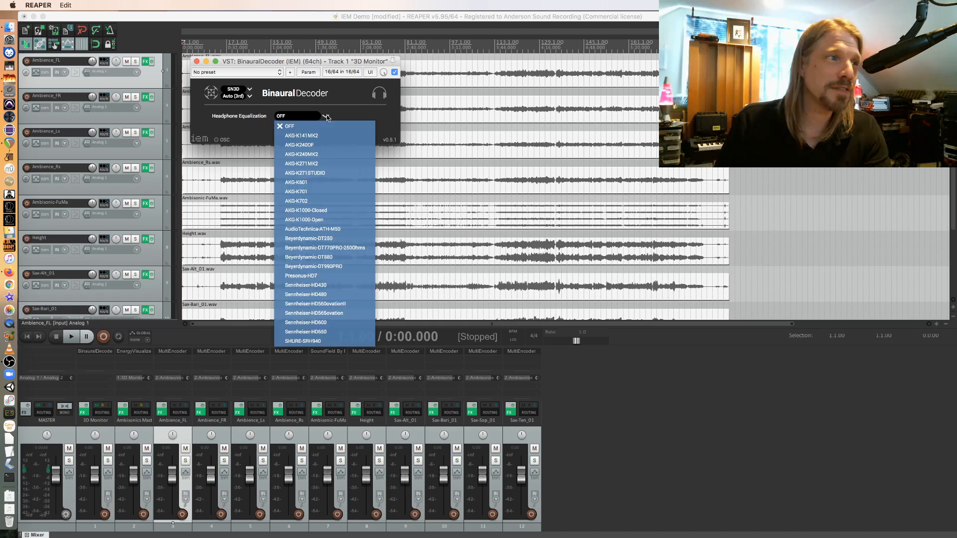
left_click(290, 126)
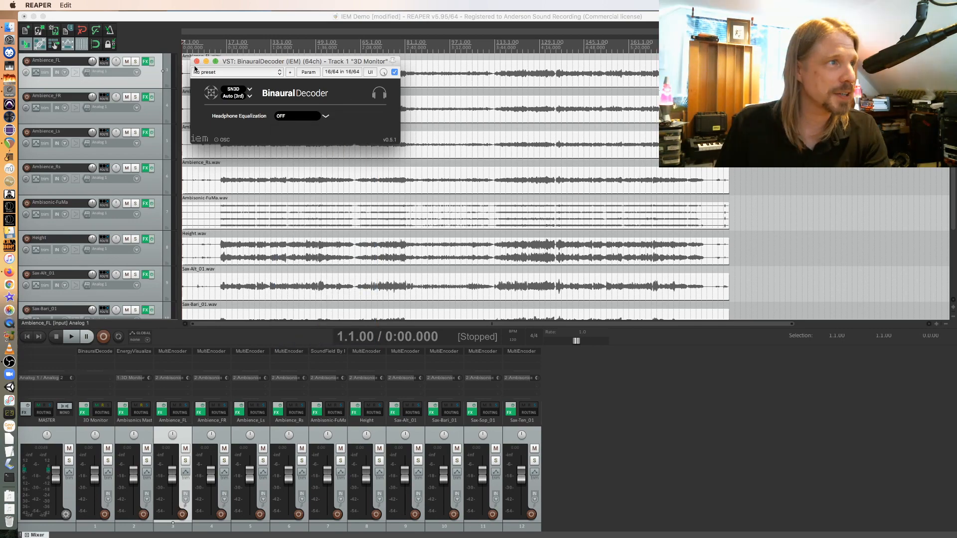
left_click(196, 61)
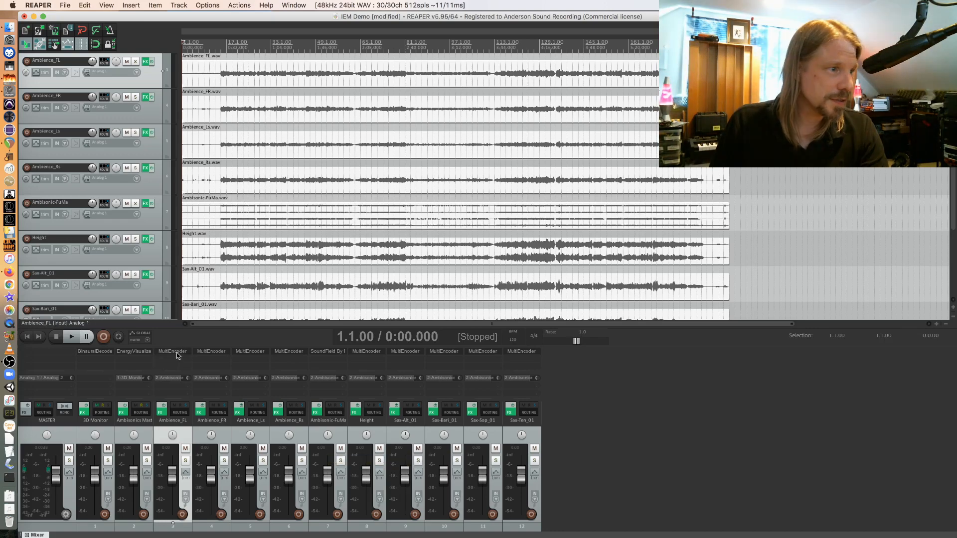
Pan Ambience_FL to front left (about 45°) and Ambience_FR to front right (about -45°)
left_click(160, 412)
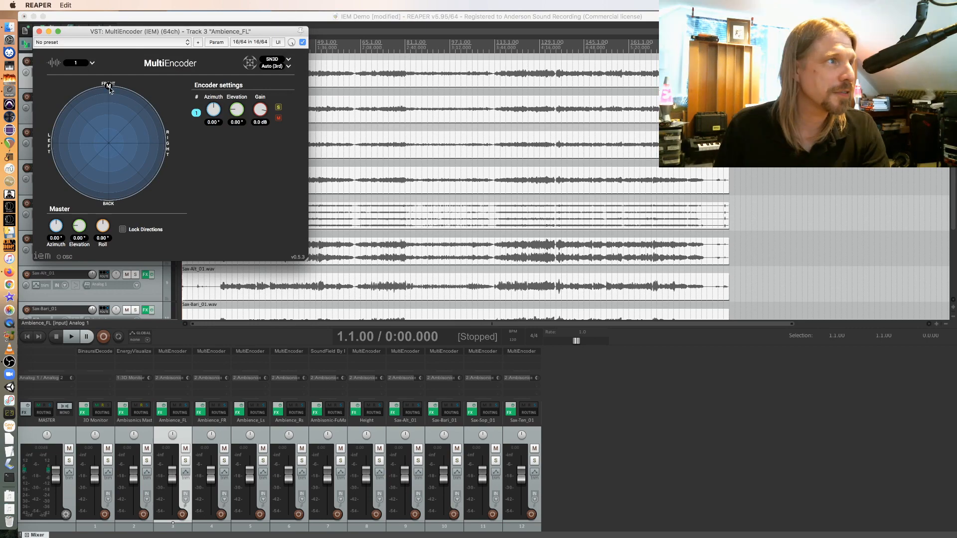
left_click_drag(108, 86, 79, 109)
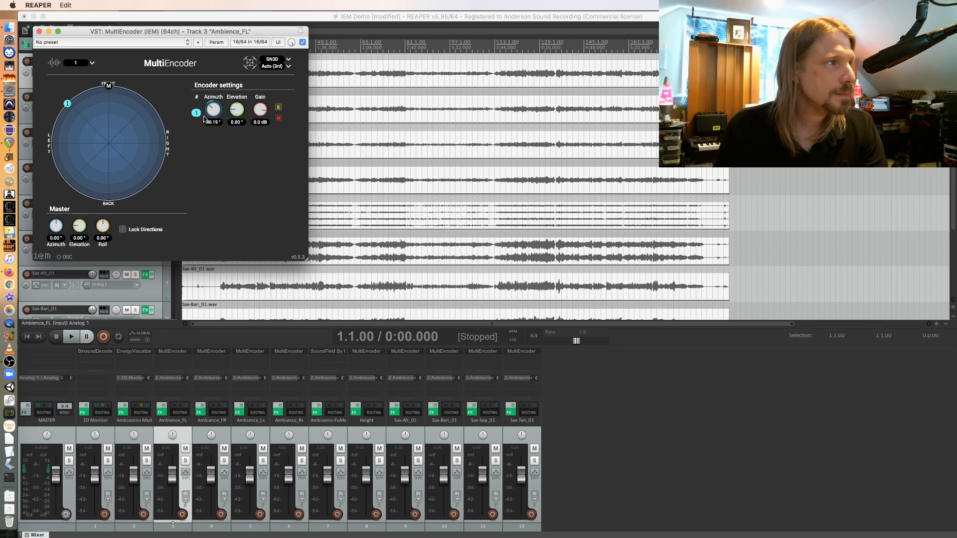
left_click_drag(212, 109, 213, 116)
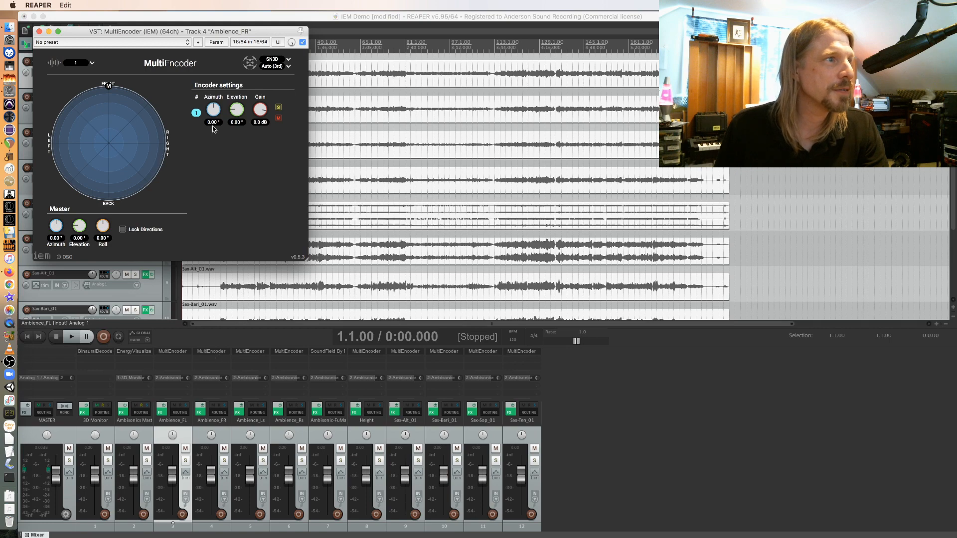
left_click_drag(213, 109, 148, 101)
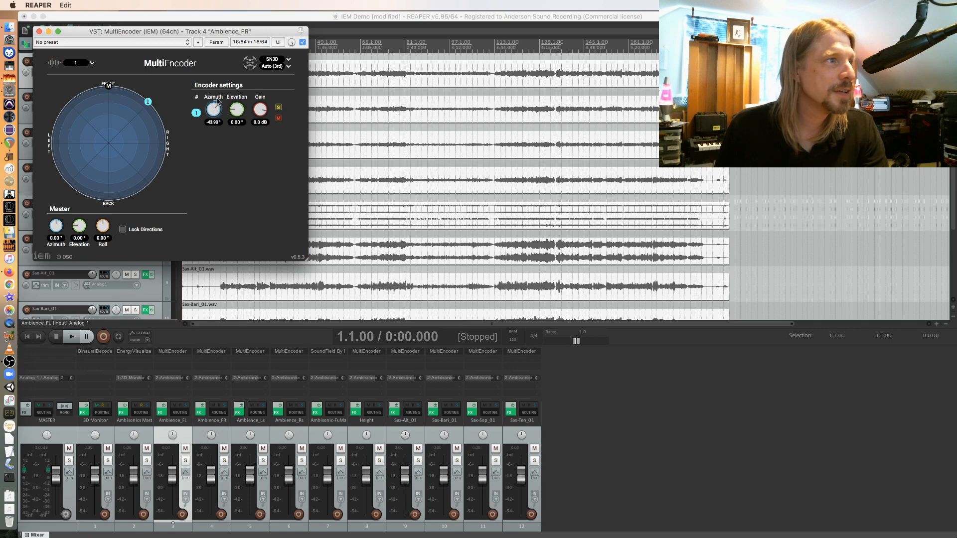
left_click_drag(213, 109, 213, 111)
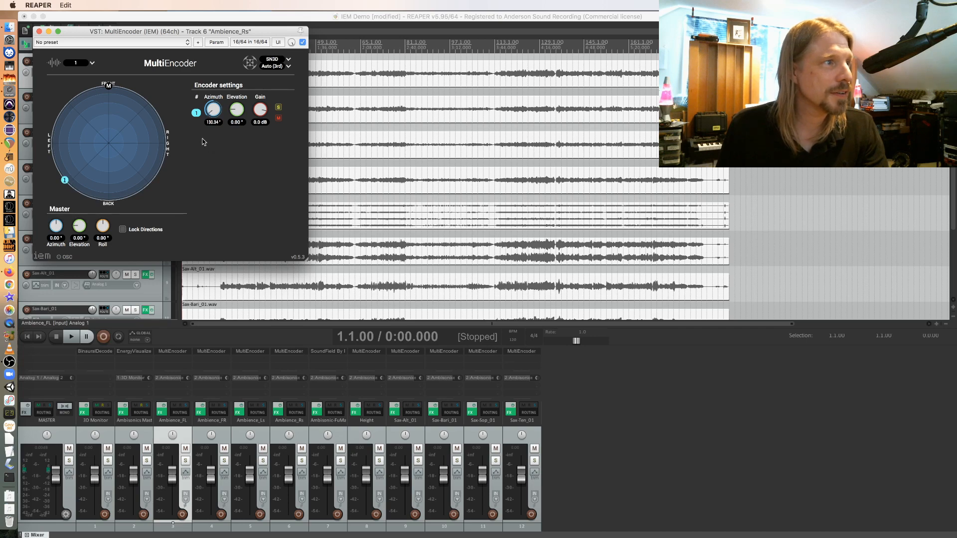
Pan Ambience_Rs to rear right (about -133°) and Ambience_Ls to rear left
left_click_drag(213, 109, 213, 107)
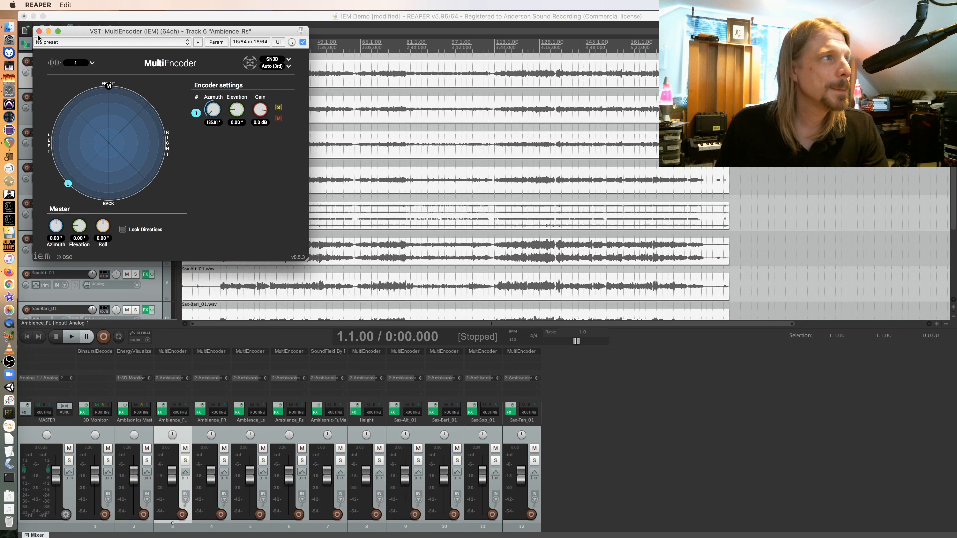
left_click(39, 31)
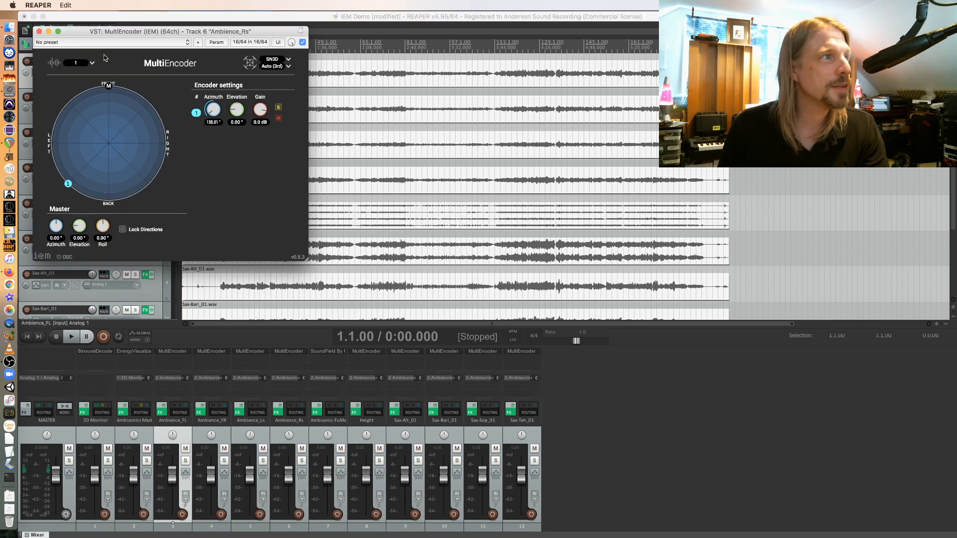
left_click_drag(213, 109, 214, 112)
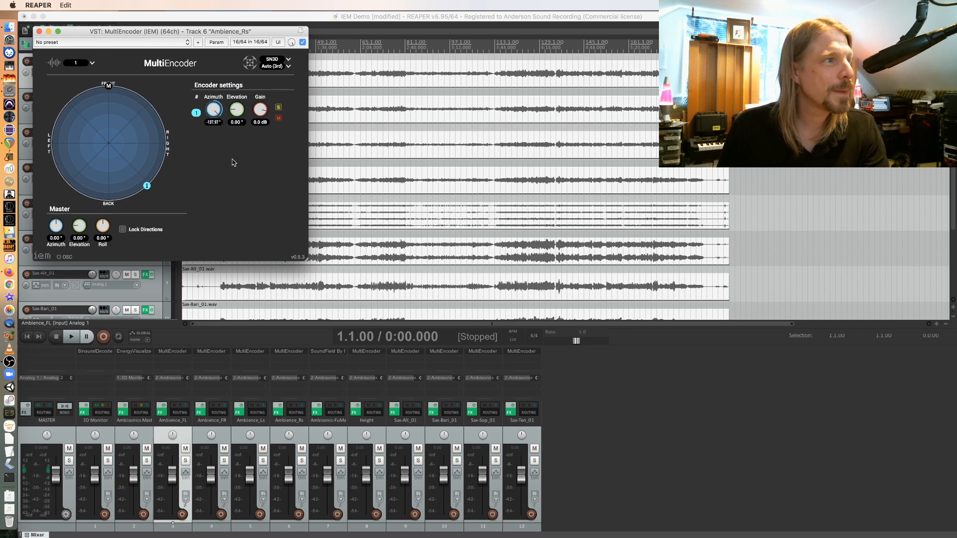
left_click_drag(213, 109, 214, 109)
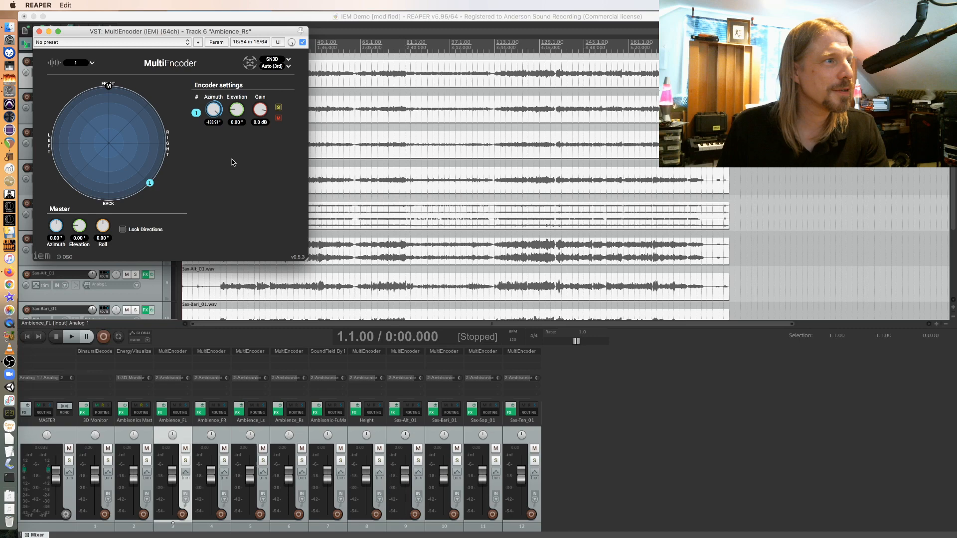
mouse_move(247, 356)
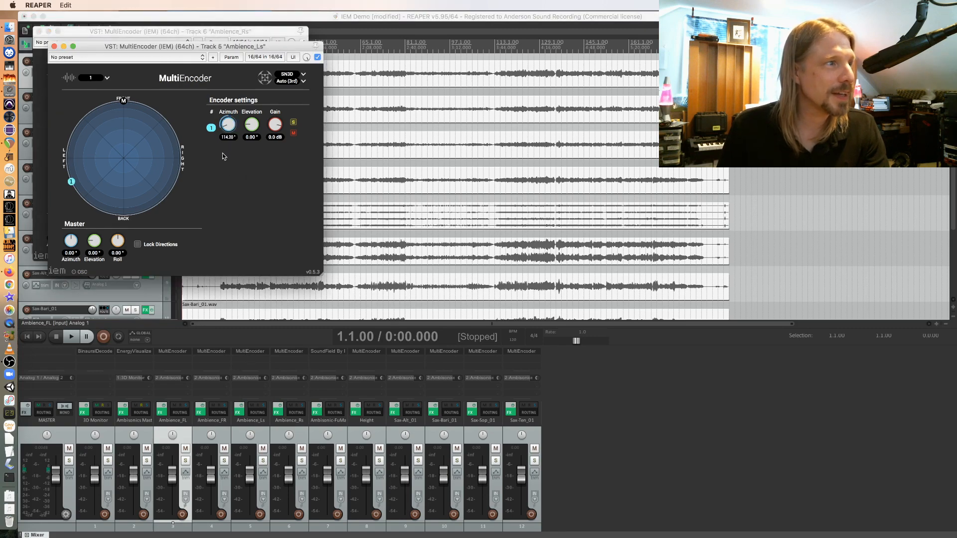
left_click_drag(228, 125, 227, 119)
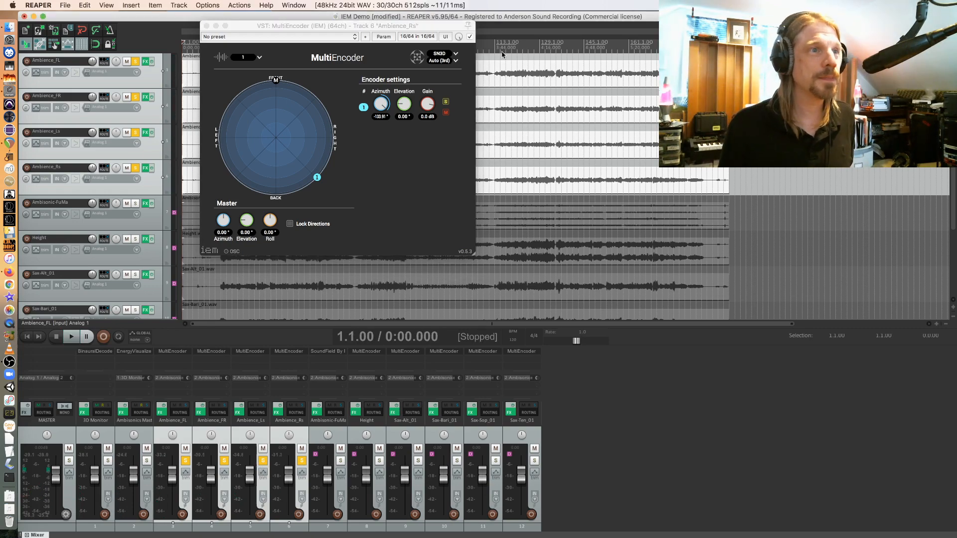
Open the MultiEncoder window on the Ambience_FR track
left_click(70, 336)
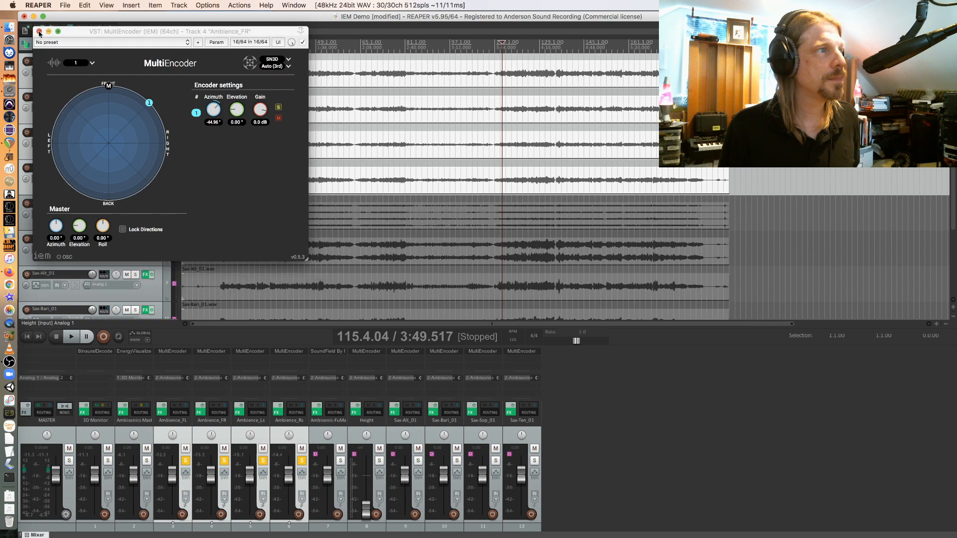
Open the Height track's MultiEncoder and set source azimuths to about 89° and -90°
left_click(39, 31)
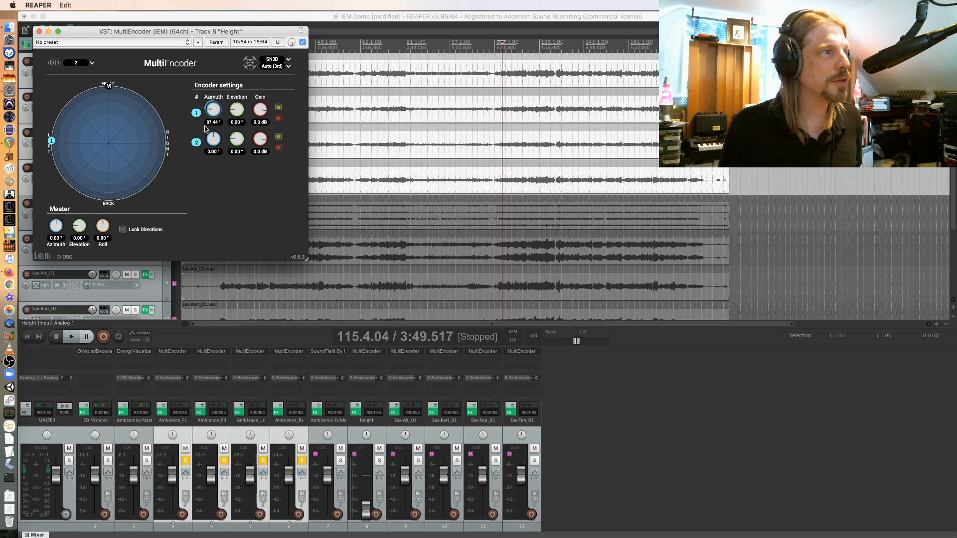
left_click_drag(213, 109, 214, 111)
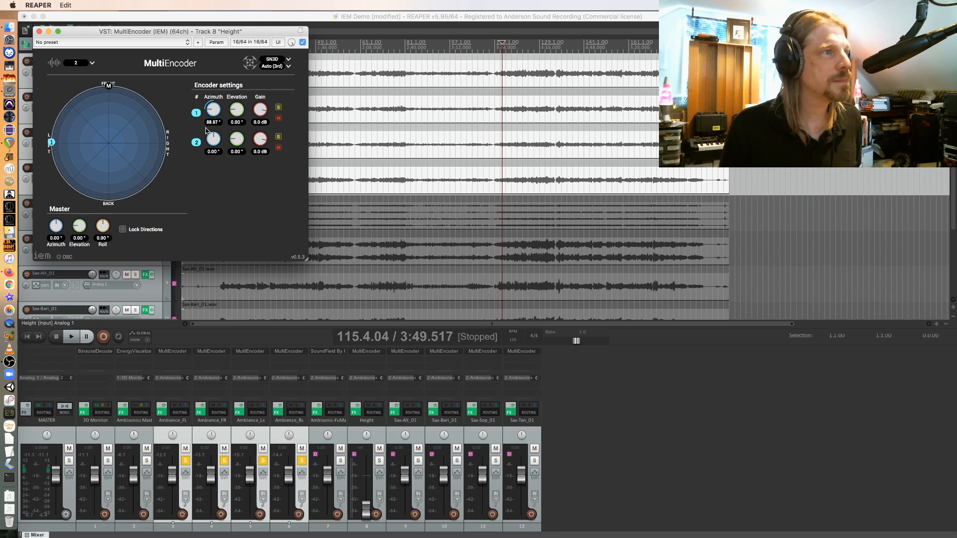
left_click_drag(212, 136, 207, 146)
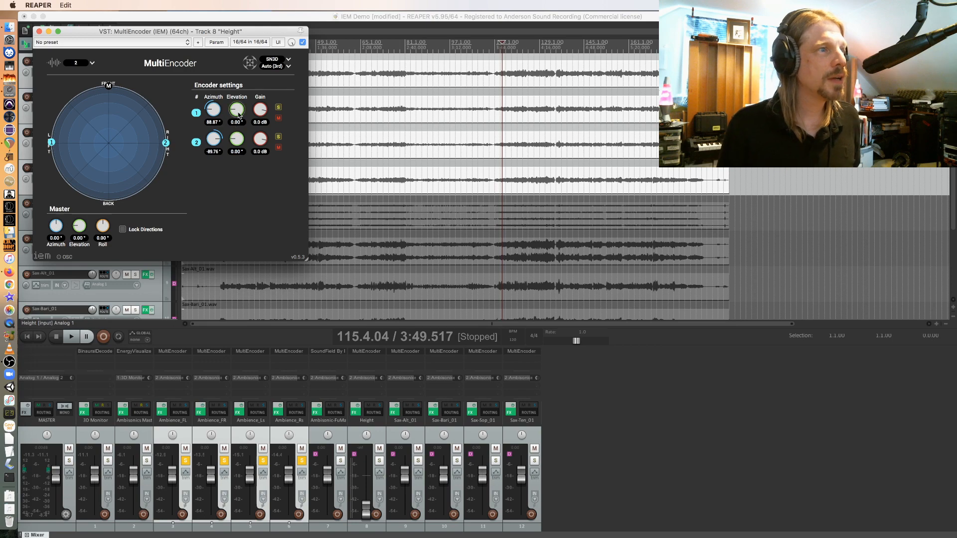
Raise both Height sources' elevation to about 62°
left_click_drag(236, 108, 237, 97)
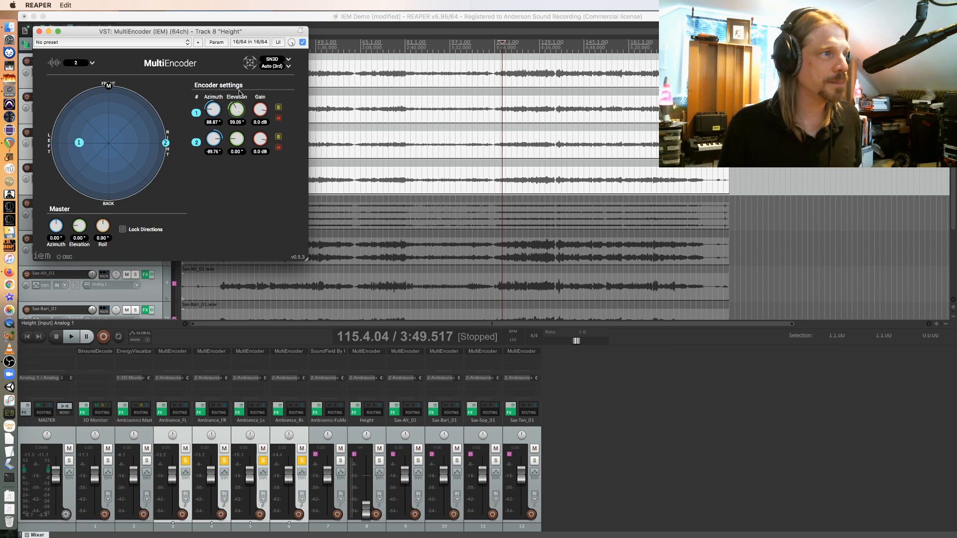
mouse_move(236, 109)
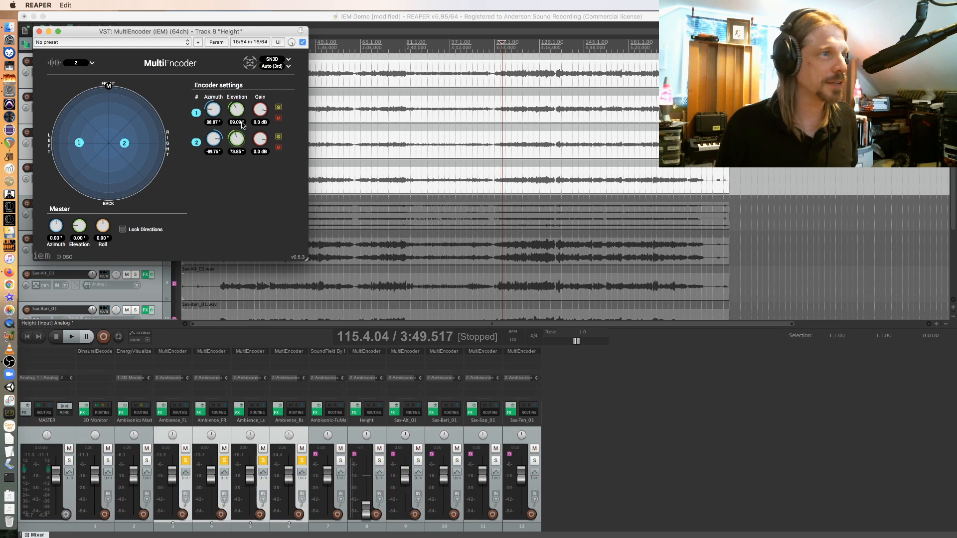
left_click_drag(236, 138, 235, 145)
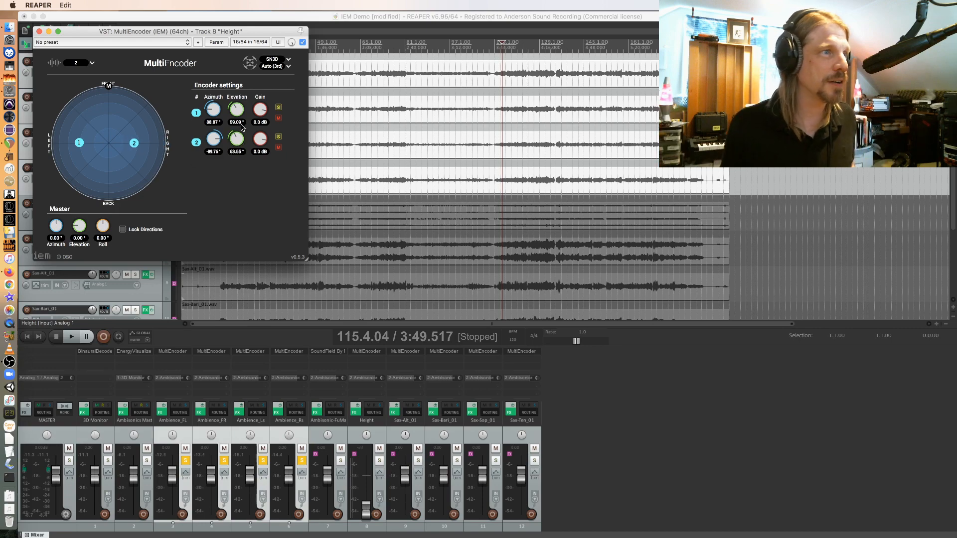
left_click_drag(237, 109, 236, 105)
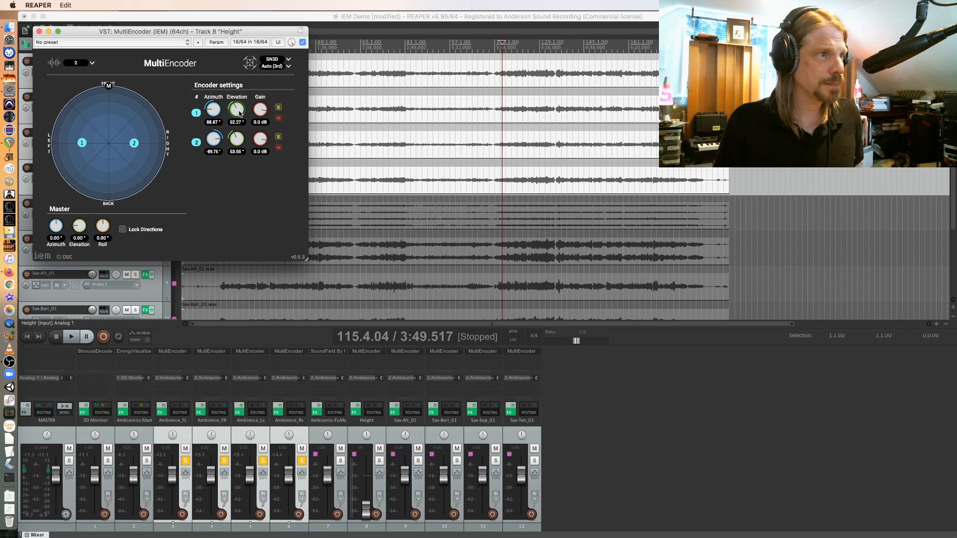
left_click_drag(236, 108, 236, 138)
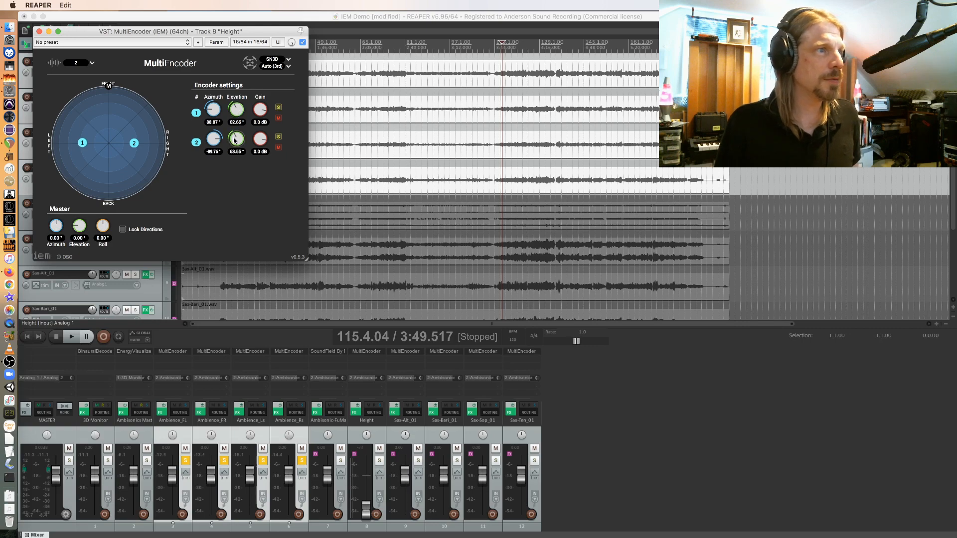
left_click_drag(235, 139, 236, 143)
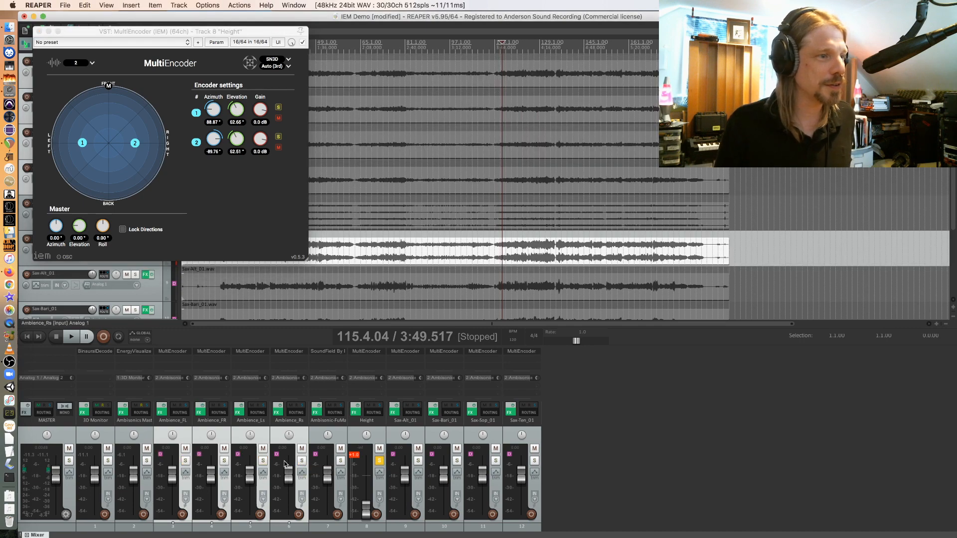
Audition the Height track, set its fader to about -11 dB, then unsolo it
left_click(70, 336)
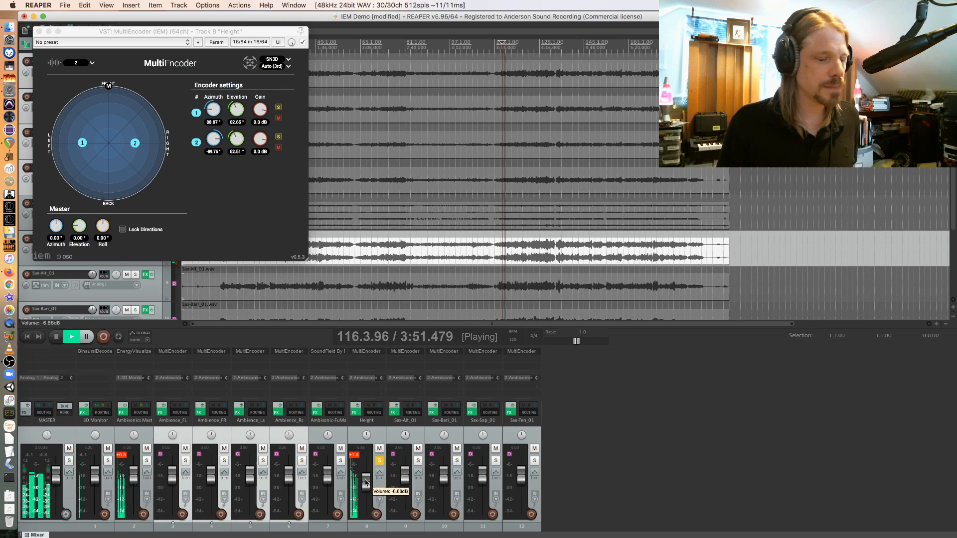
left_click(70, 337)
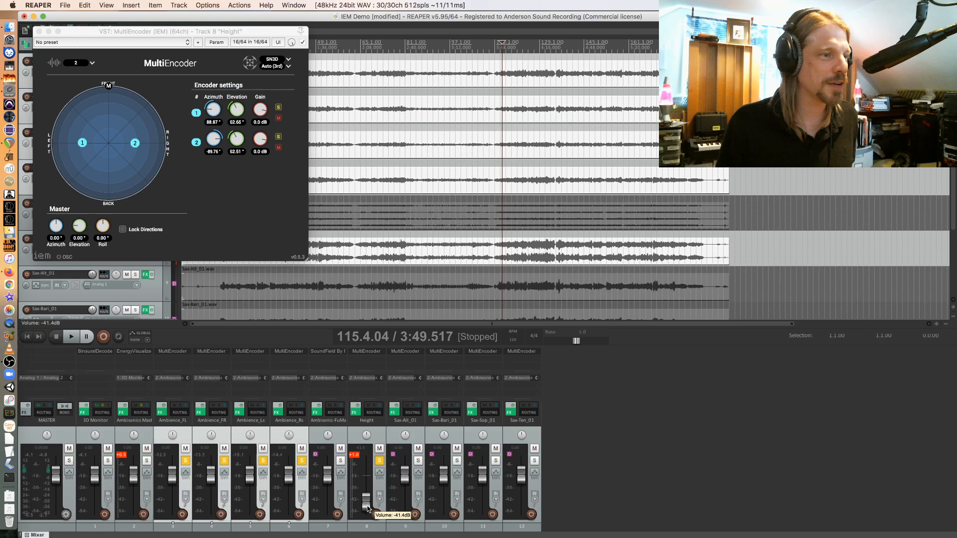
left_click(71, 336)
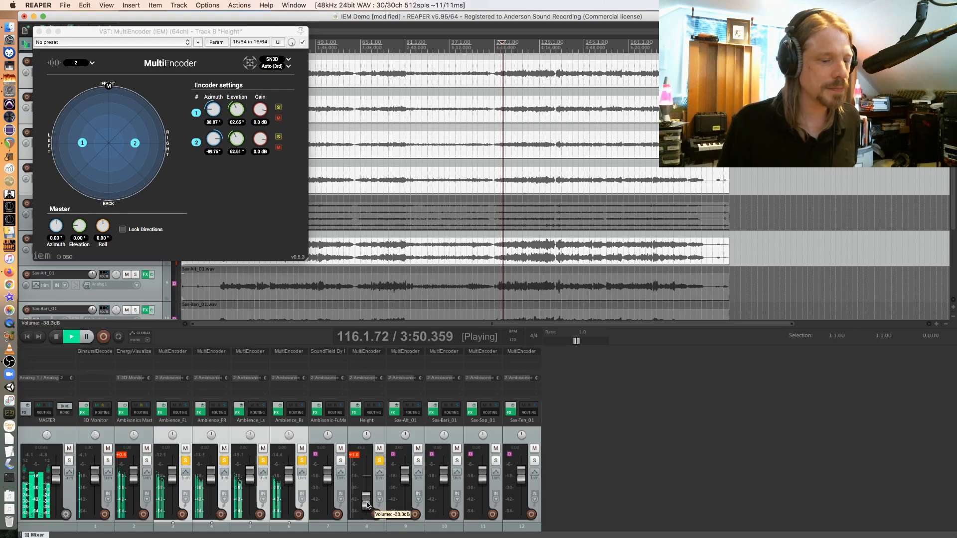
left_click_drag(365, 503, 365, 482)
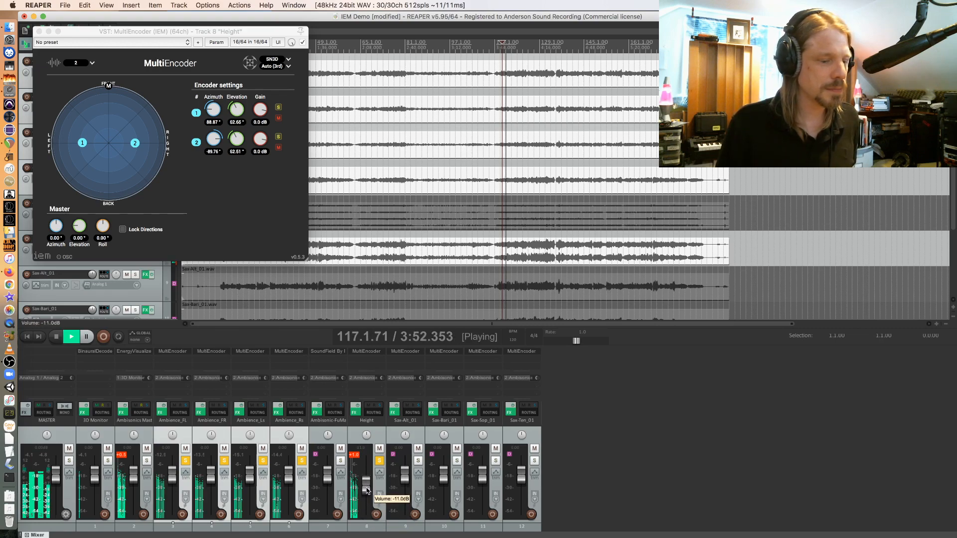
left_click_drag(366, 479, 366, 497)
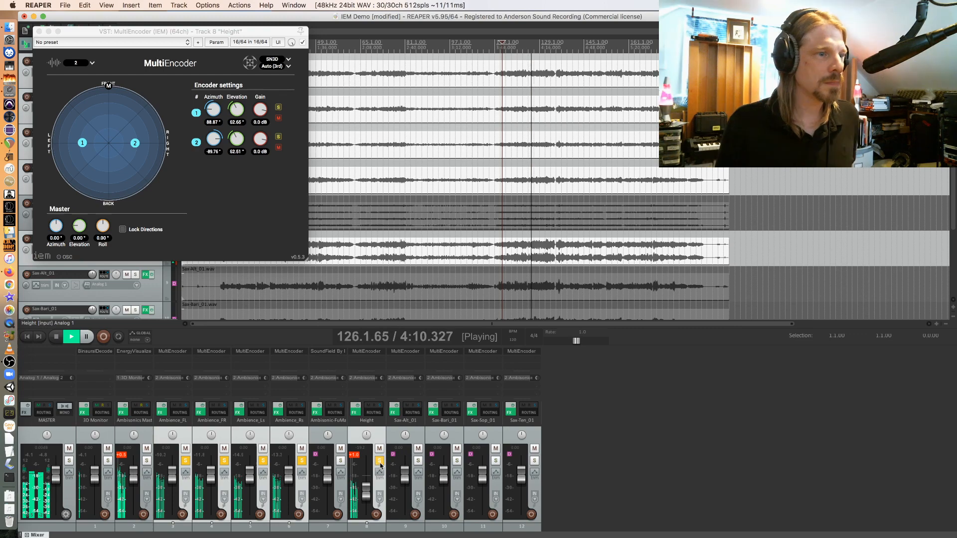
left_click(54, 336)
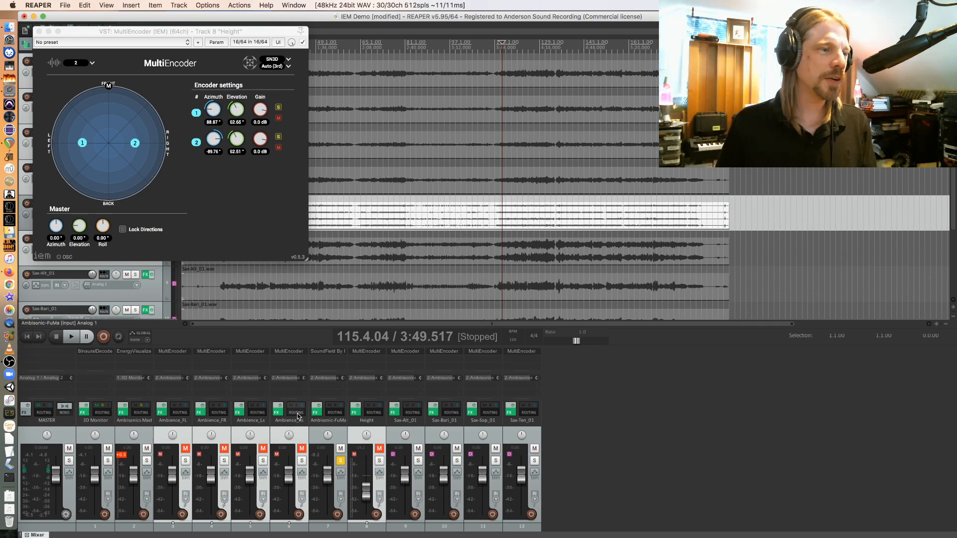
Play the soloed Ambisonic-FuMa recording and pull its fader down
left_click(71, 336)
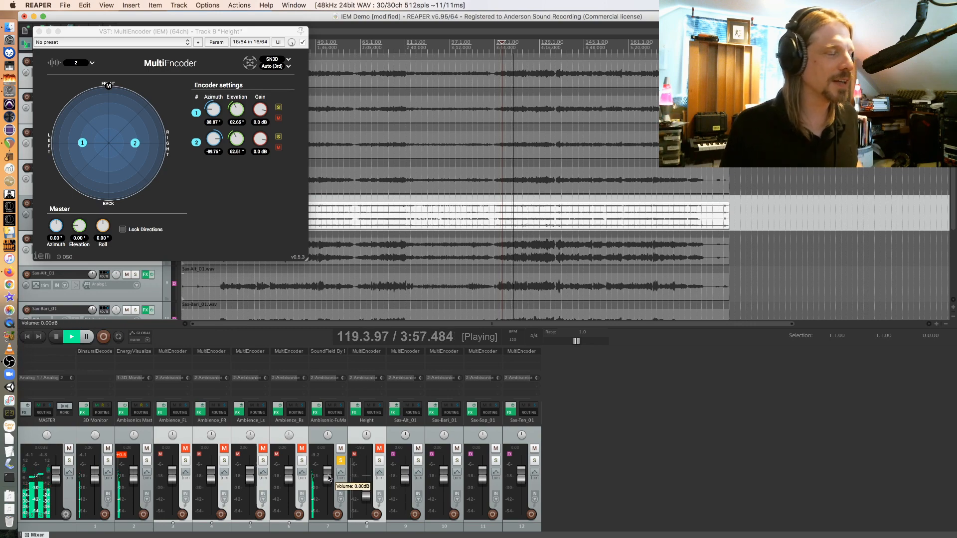
left_click_drag(328, 470, 328, 489)
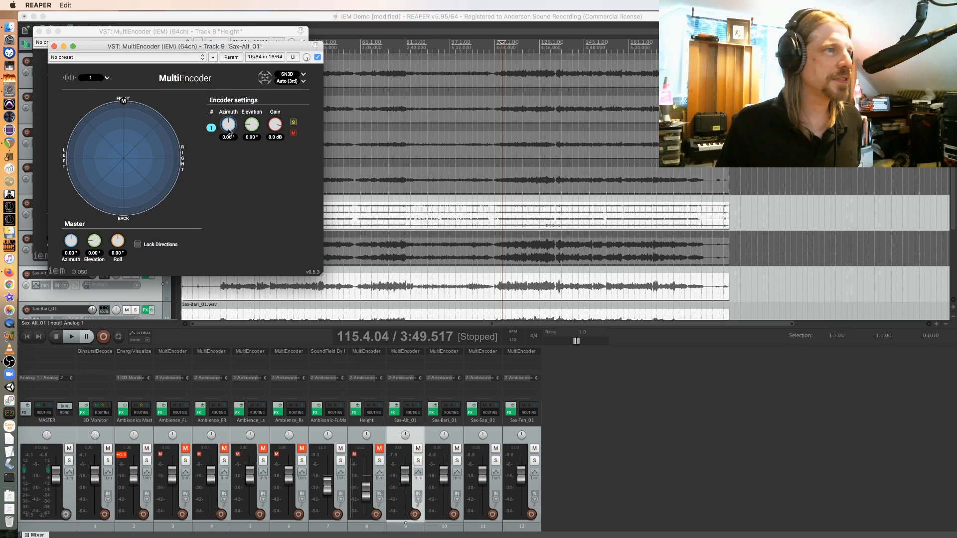
Tilt the alto sax down, swing the tenor about 94° left, and place soprano front
left_click_drag(250, 125, 251, 131)
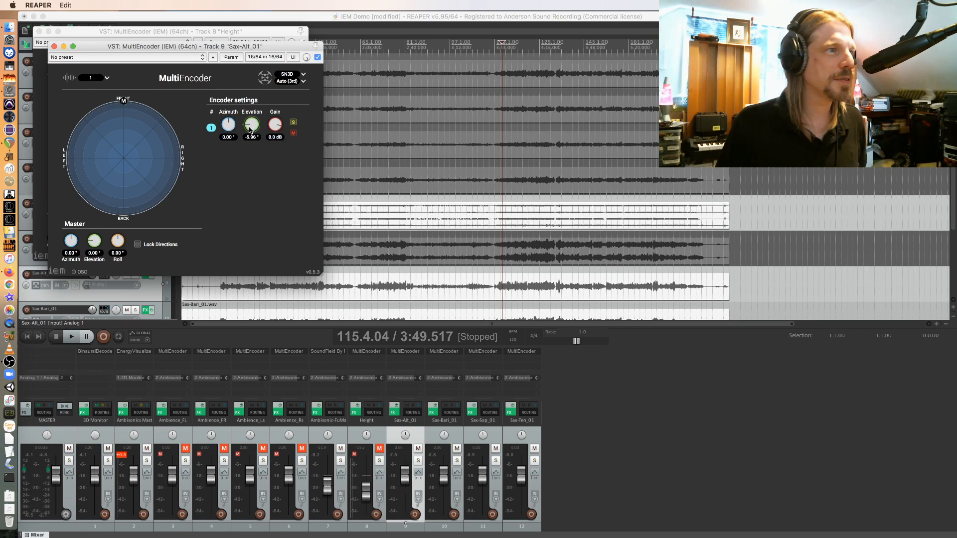
left_click_drag(250, 125, 250, 131)
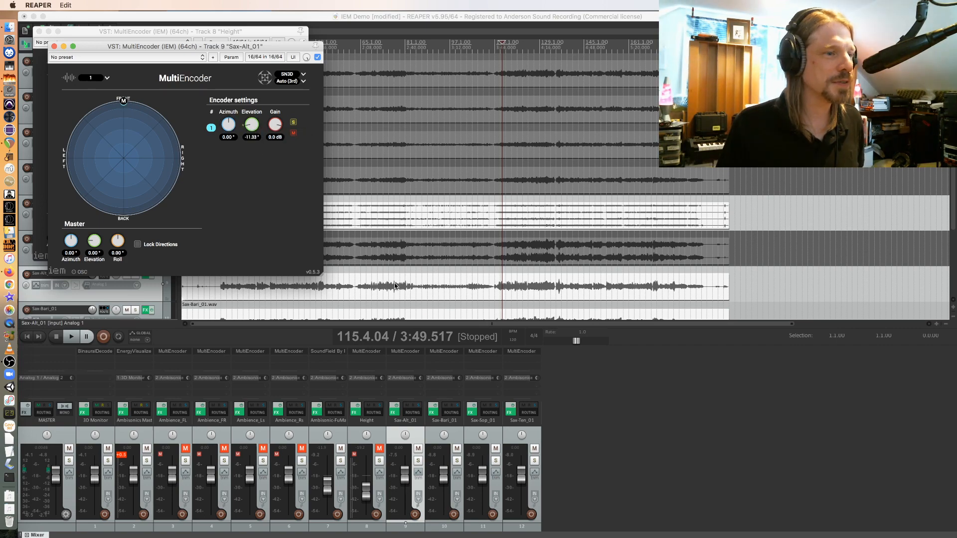
mouse_move(443, 358)
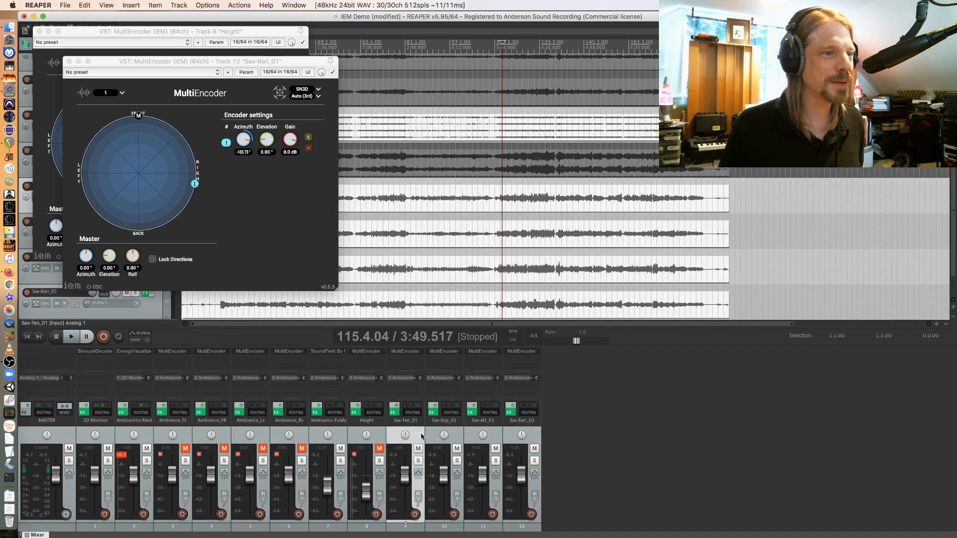
mouse_move(522, 366)
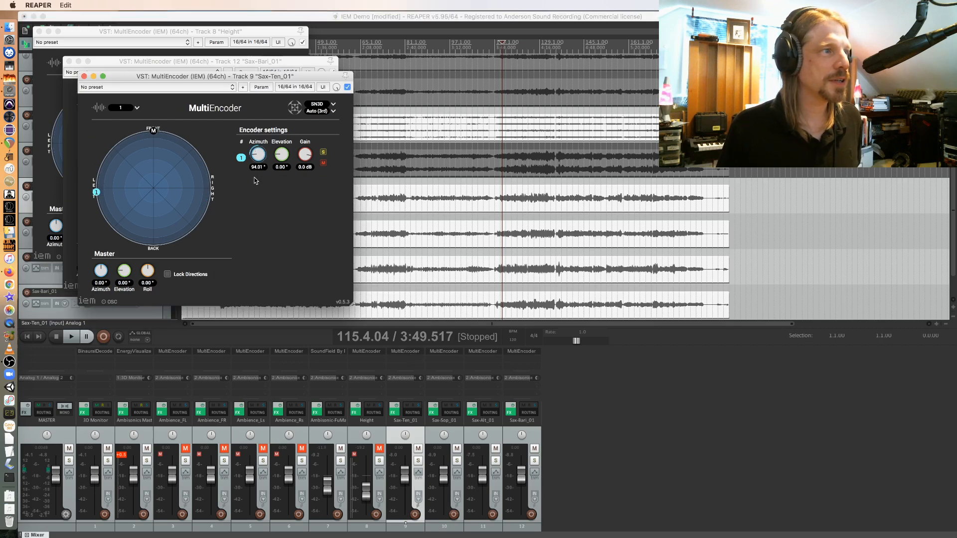
left_click_drag(257, 154, 258, 151)
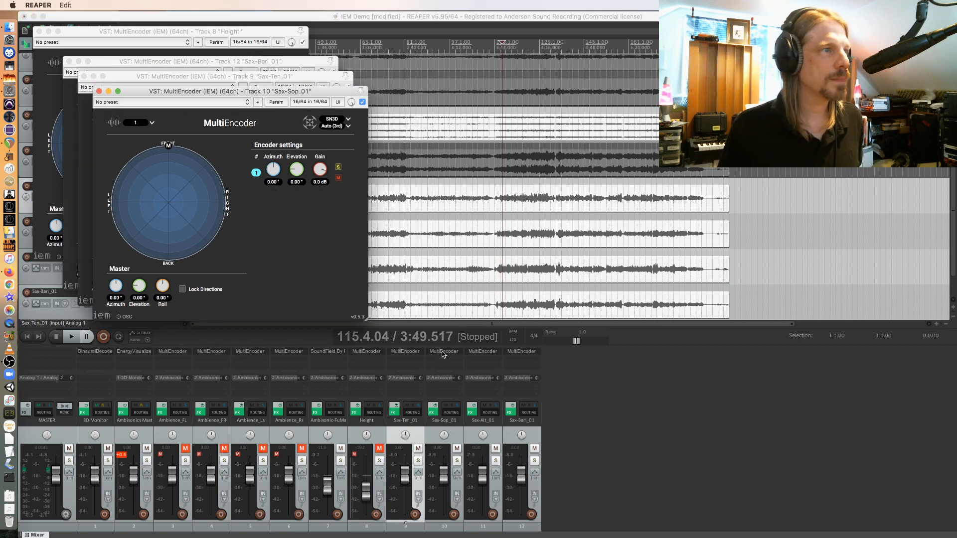
left_click_drag(296, 169, 296, 177)
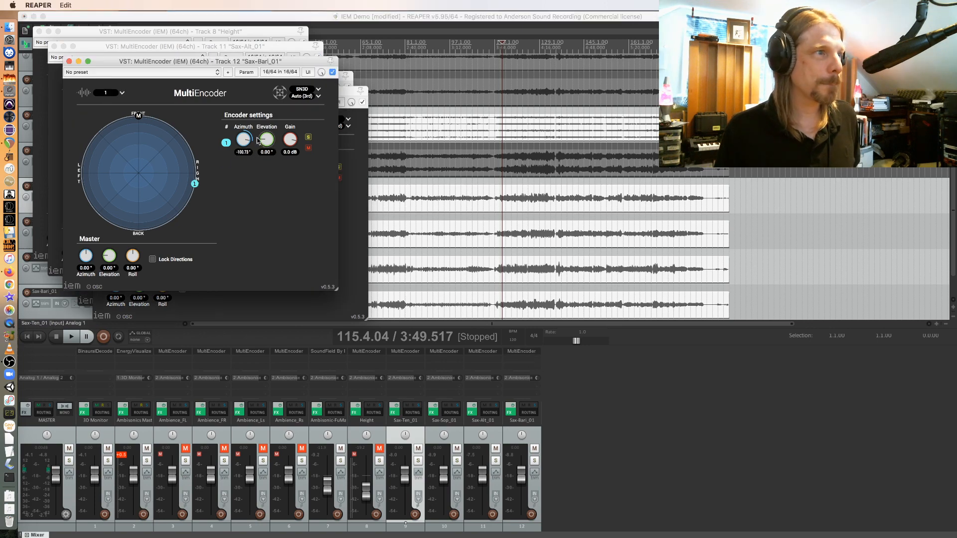
Place the baritone sax directly behind at -180° with about 9° elevation
left_click_drag(243, 139, 242, 146)
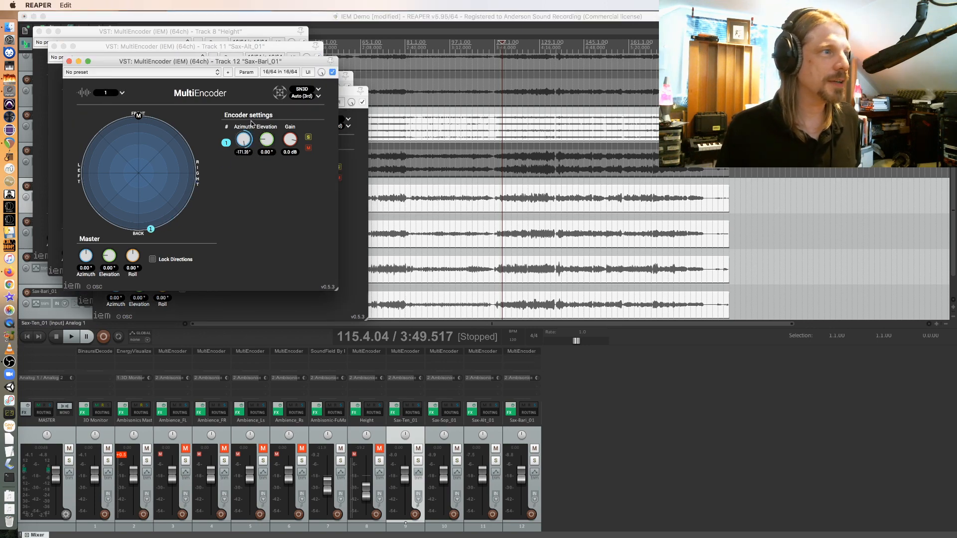
left_click_drag(242, 139, 243, 144)
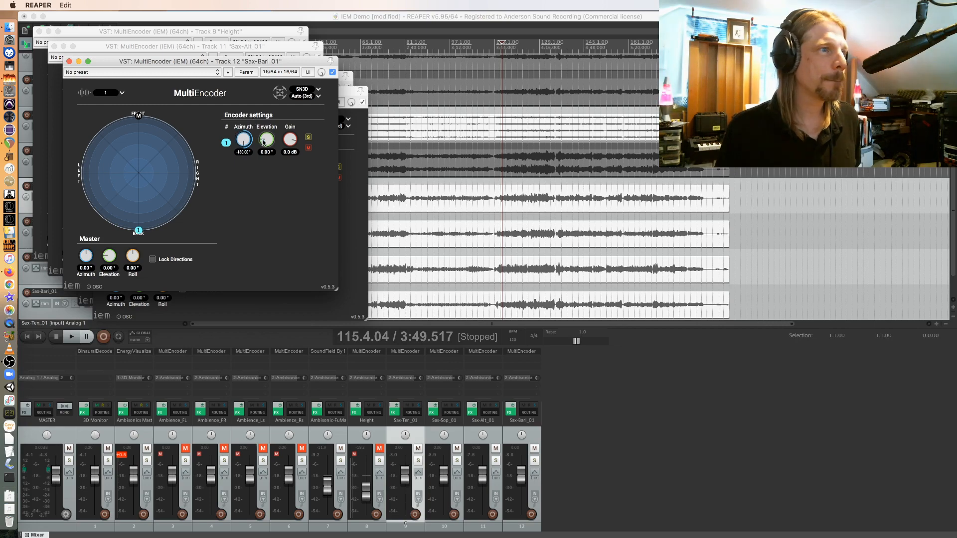
left_click_drag(266, 139, 265, 131)
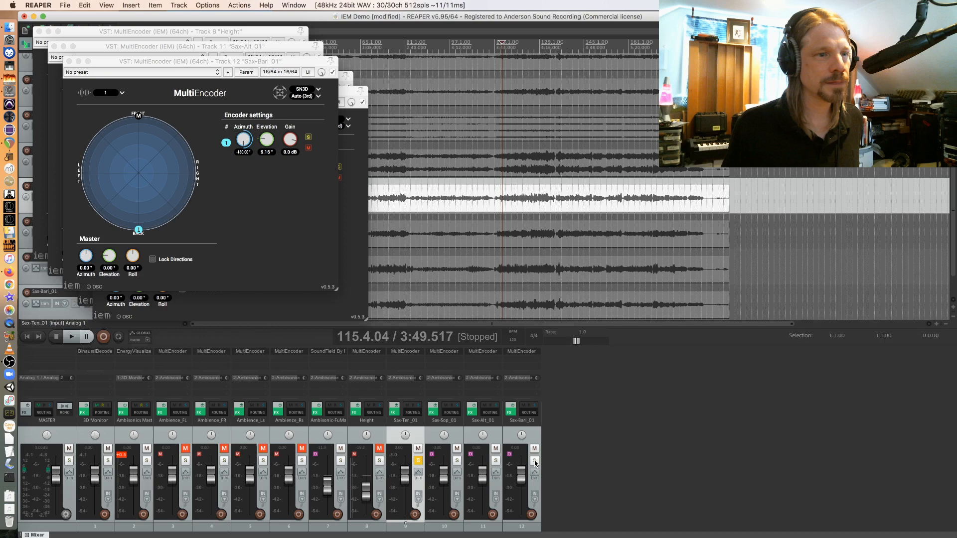
Start and stop playback of the four soloed sax tracks
left_click(71, 336)
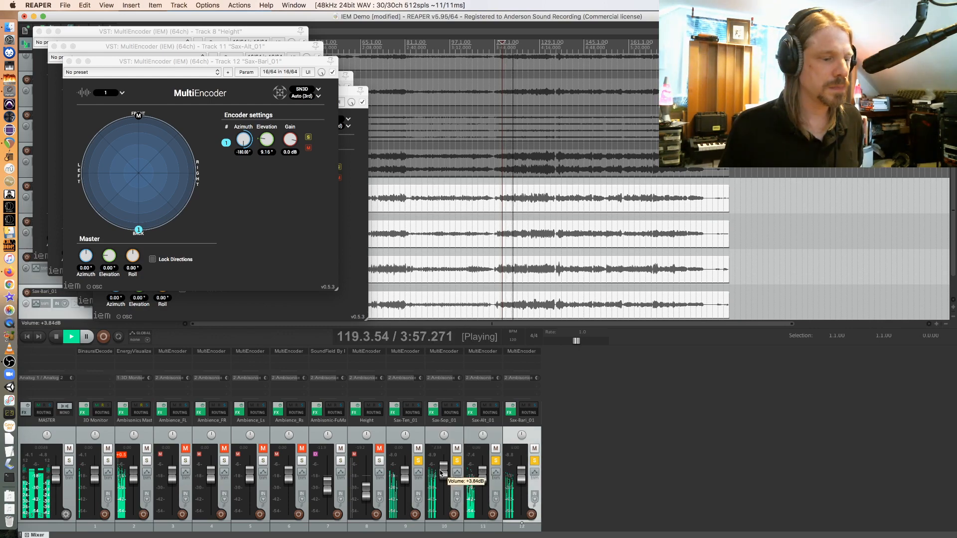
mouse_move(293, 433)
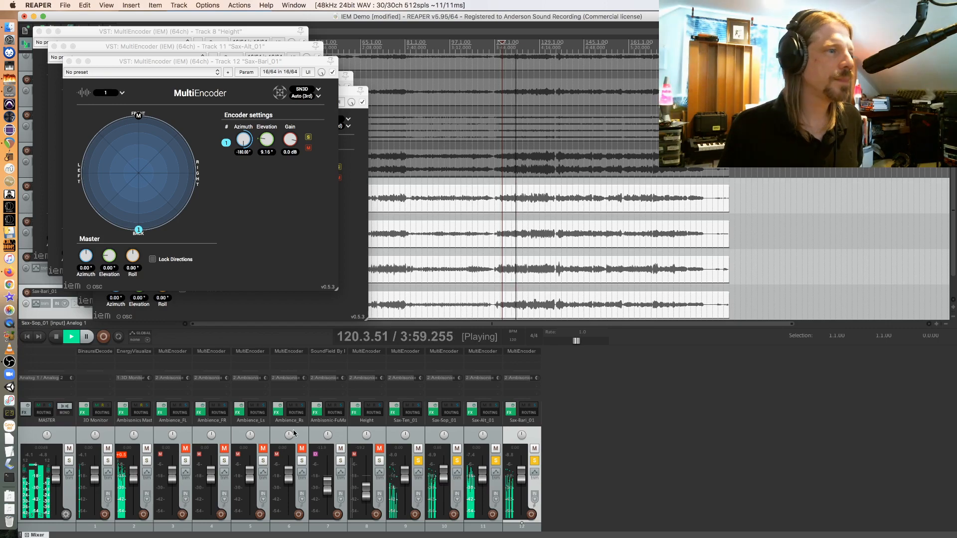
left_click(70, 337)
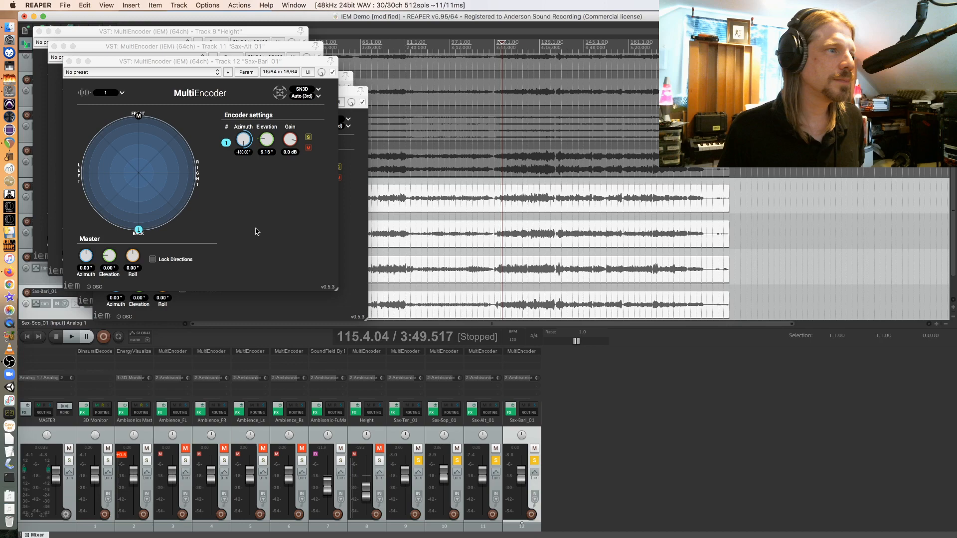
mouse_move(287, 357)
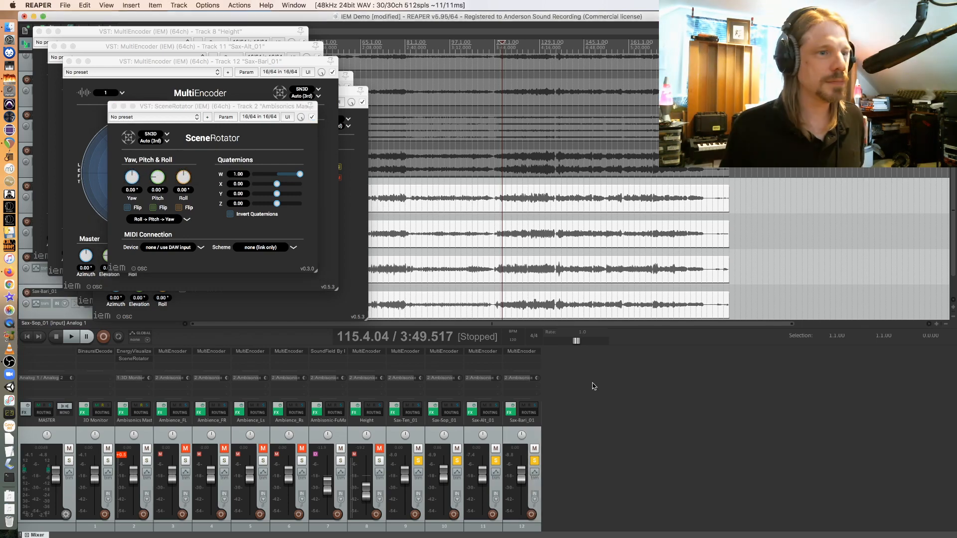
During playback, swing the SceneRotator yaw to about 72° and -96°, then back near 0°
left_click(71, 337)
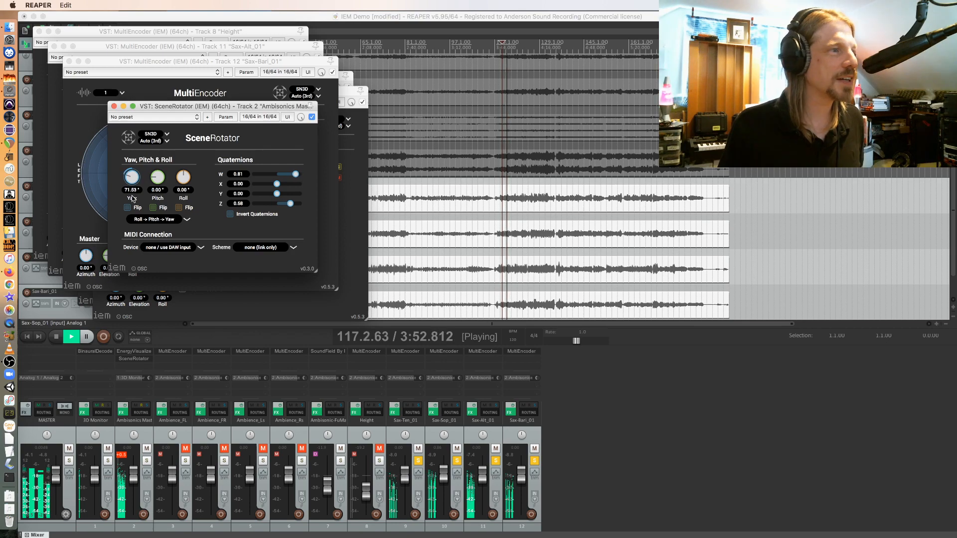
left_click_drag(131, 177, 130, 165)
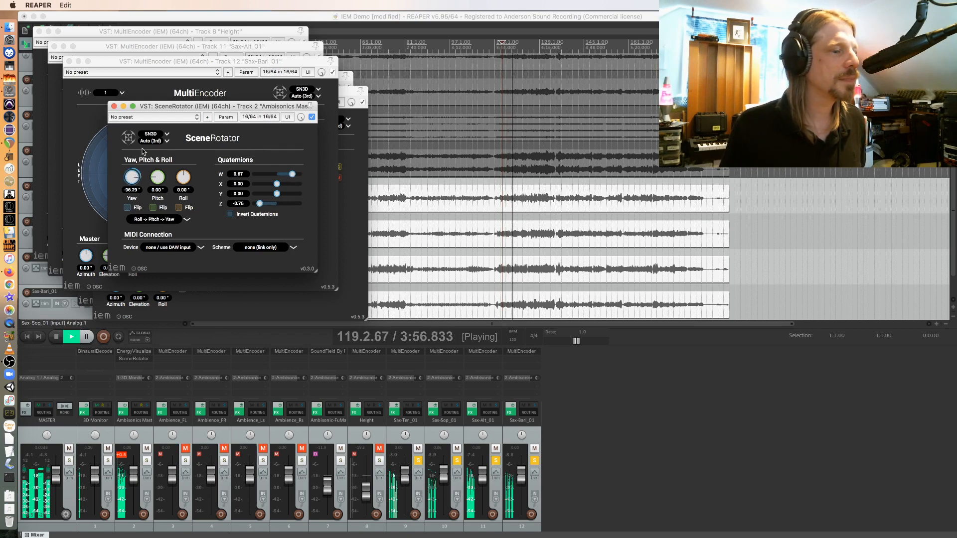
left_click_drag(131, 177, 131, 165)
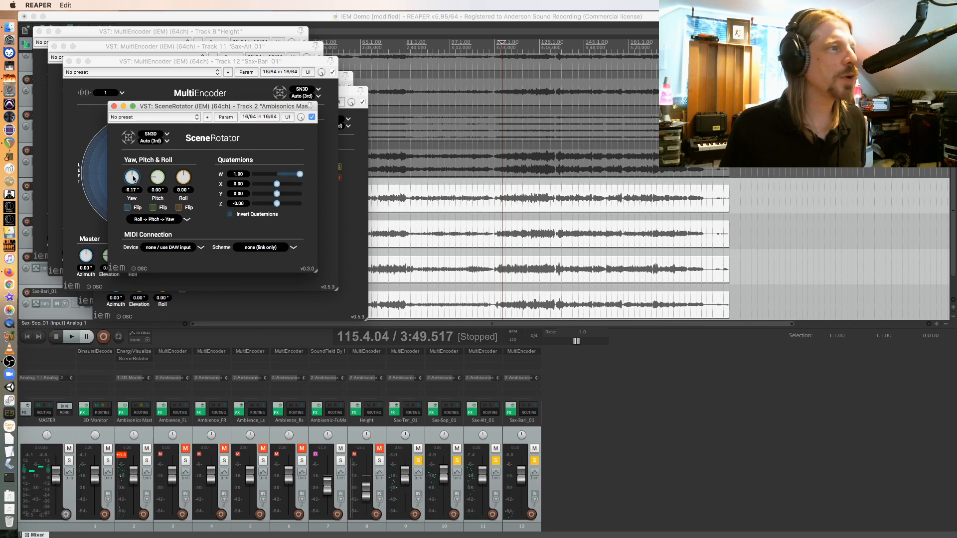
left_click_drag(132, 177, 132, 183)
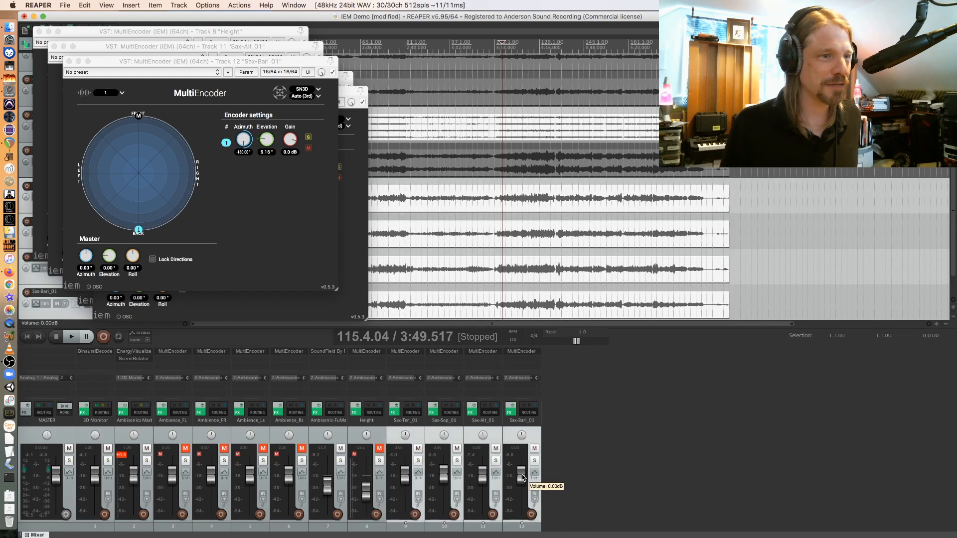
Play the project and adjust the Sax-Ten_01 and Ambisonic-FuMa fader levels
left_click(71, 336)
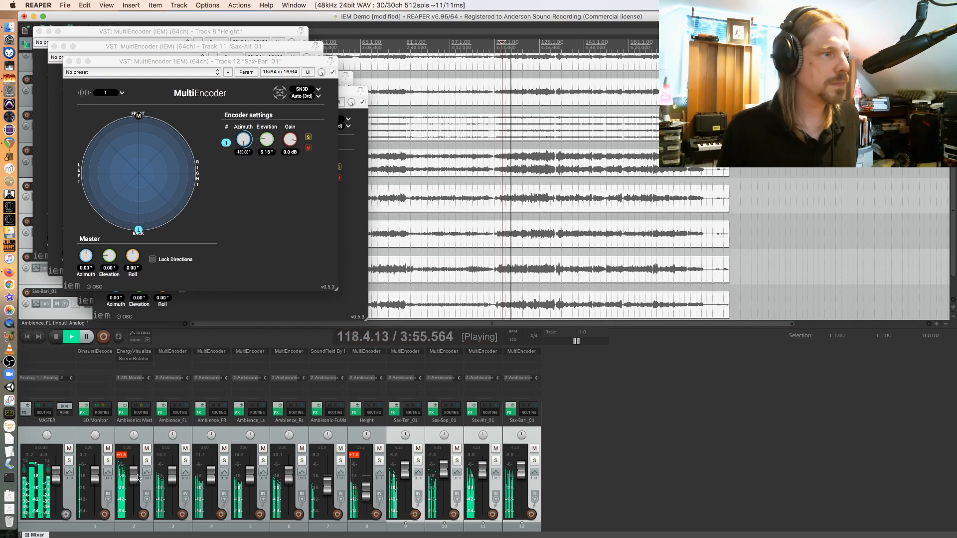
left_click(54, 336)
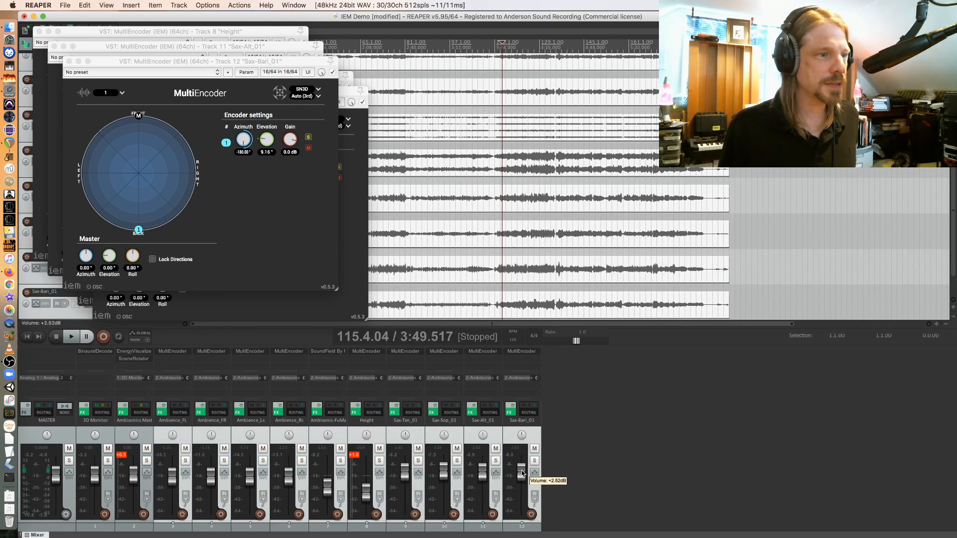
left_click(70, 336)
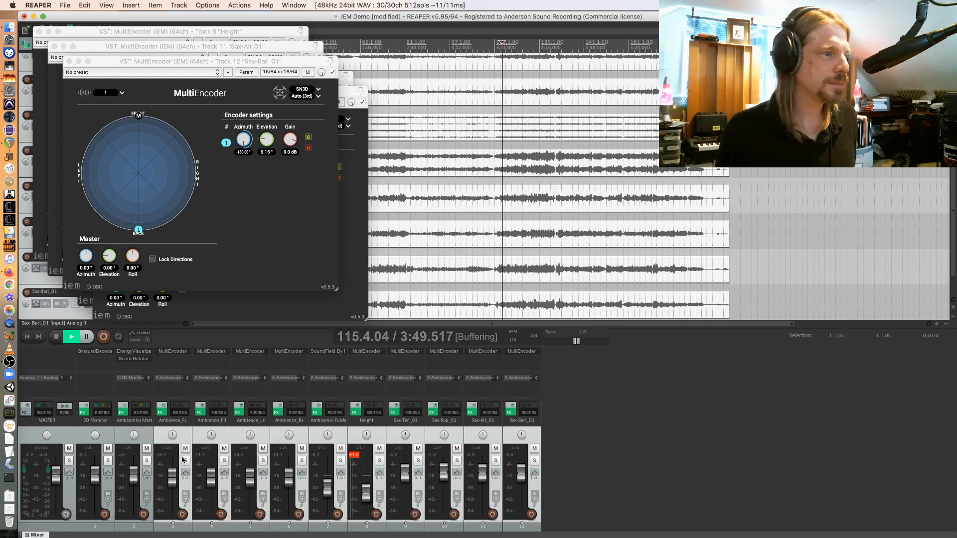
left_click(70, 336)
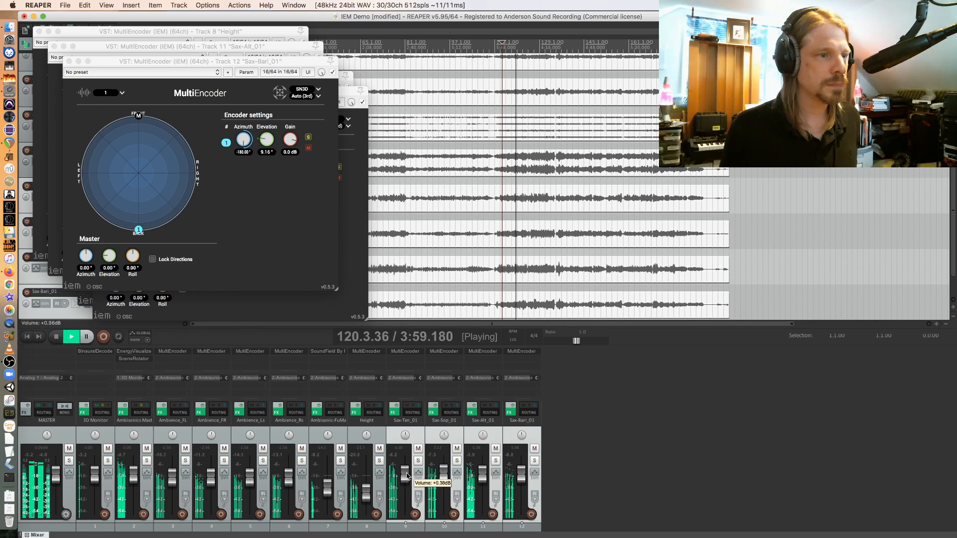
left_click_drag(405, 476, 405, 497)
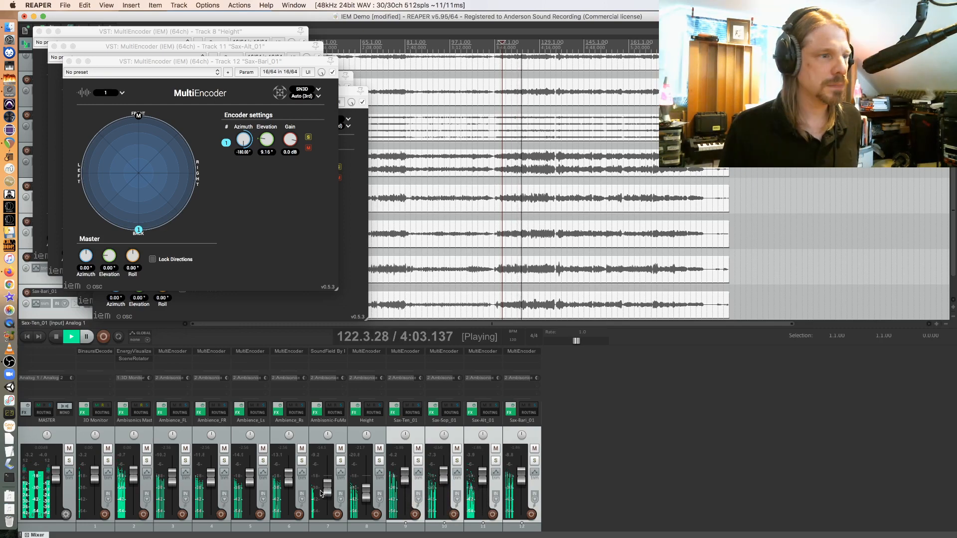
left_click_drag(327, 489, 328, 509)
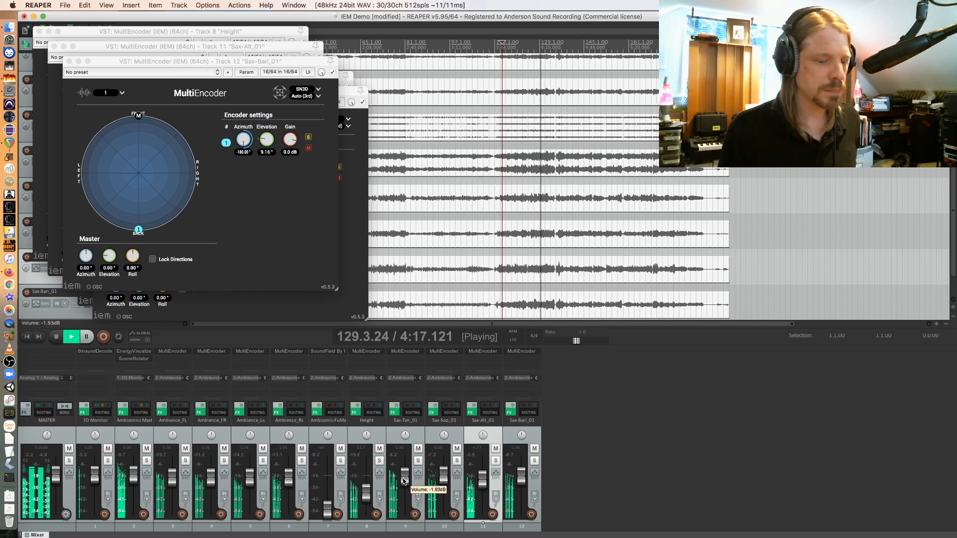
Pull Sax-Ten_01 down slightly, stop playback and close its encoder window
left_click_drag(483, 464, 483, 482)
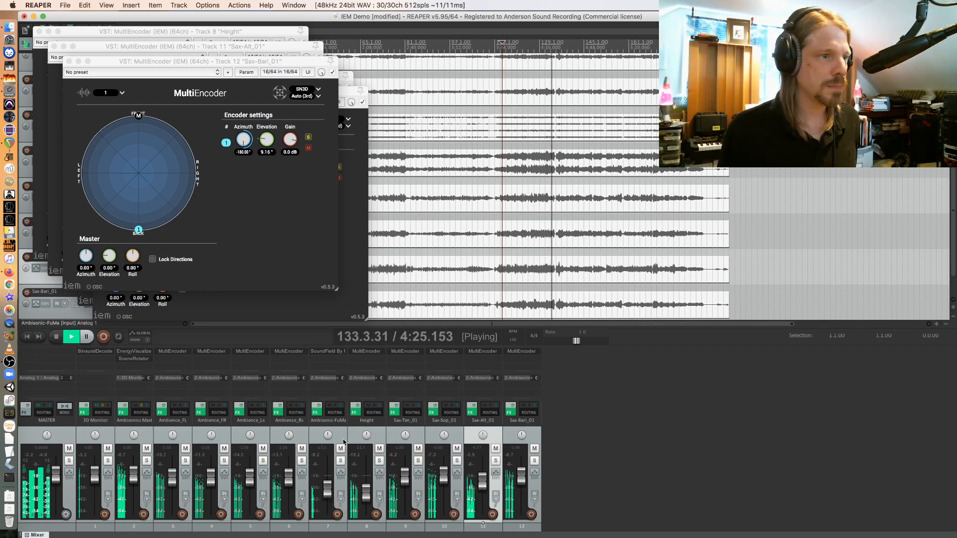
left_click(55, 336)
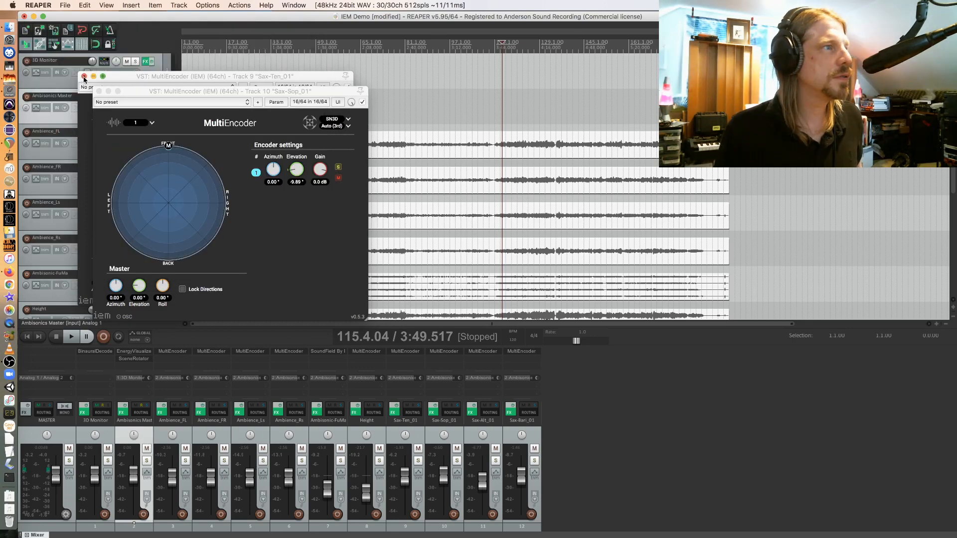
left_click(85, 78)
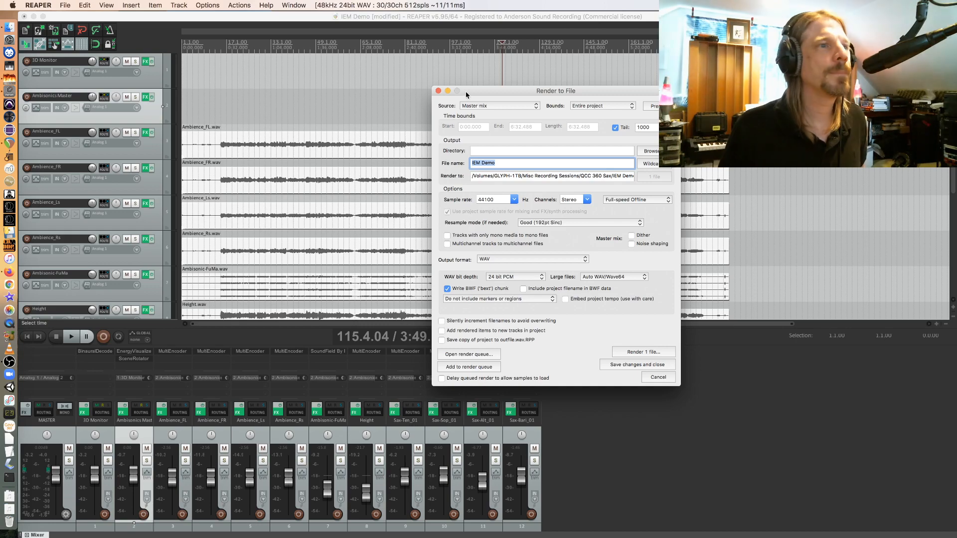
Set the render source to selected-track stems and name the output IEM-FOA
left_click(497, 105)
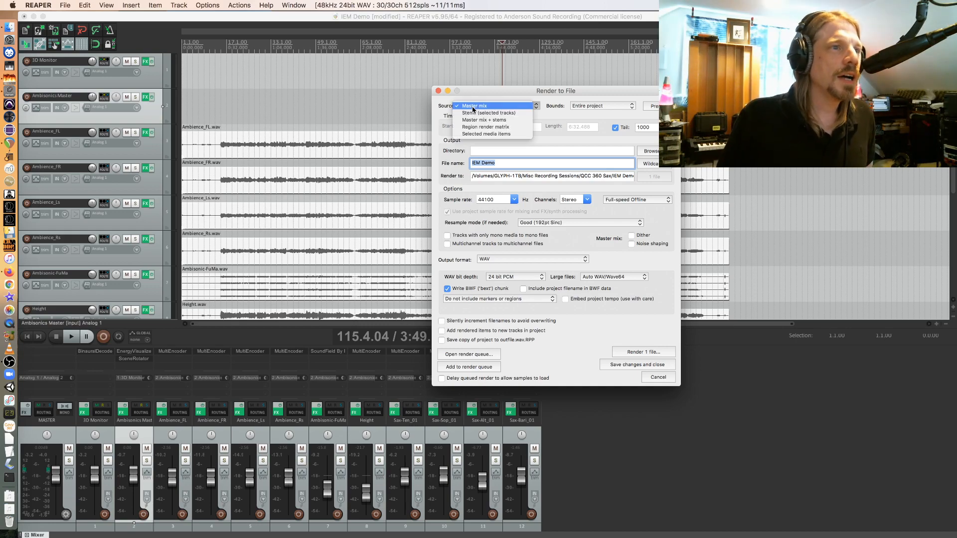
mouse_move(490, 113)
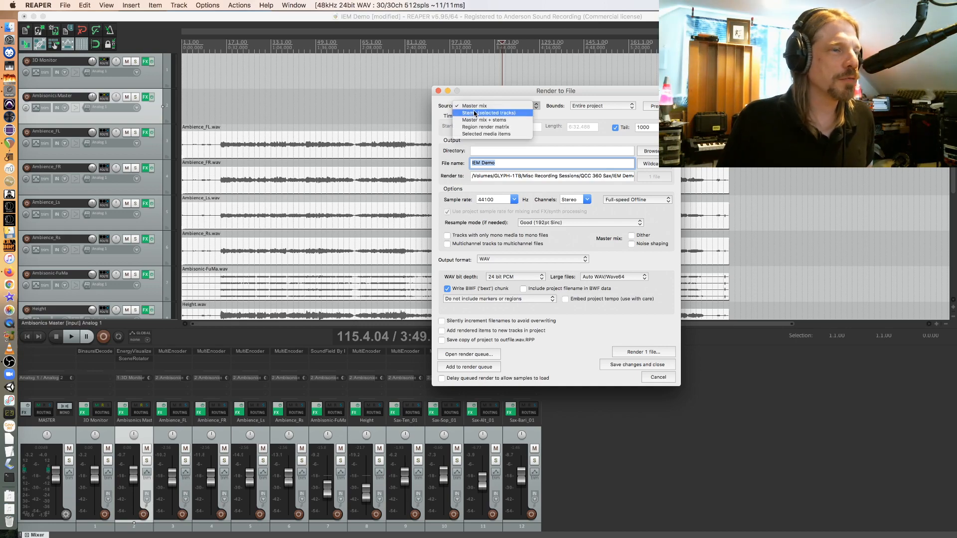
left_click(490, 112)
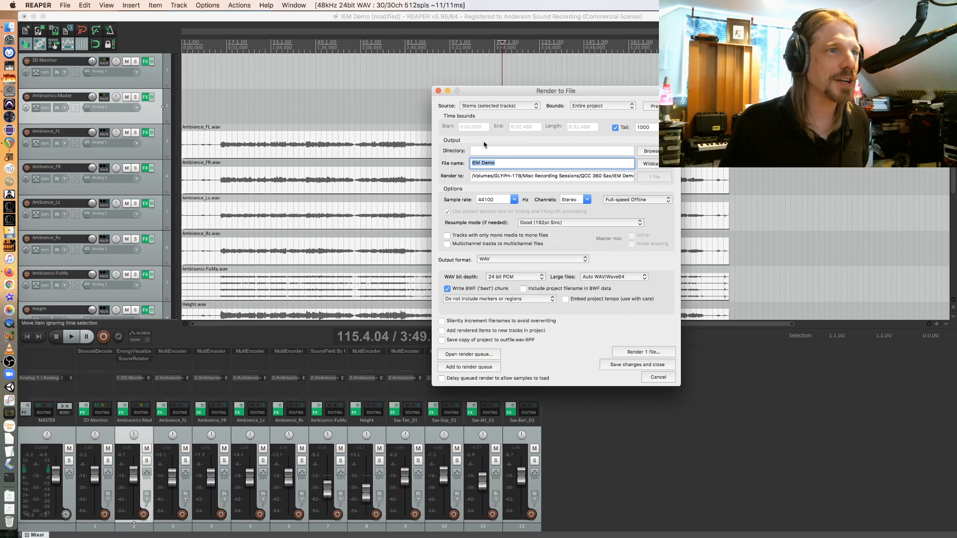
left_click(549, 150)
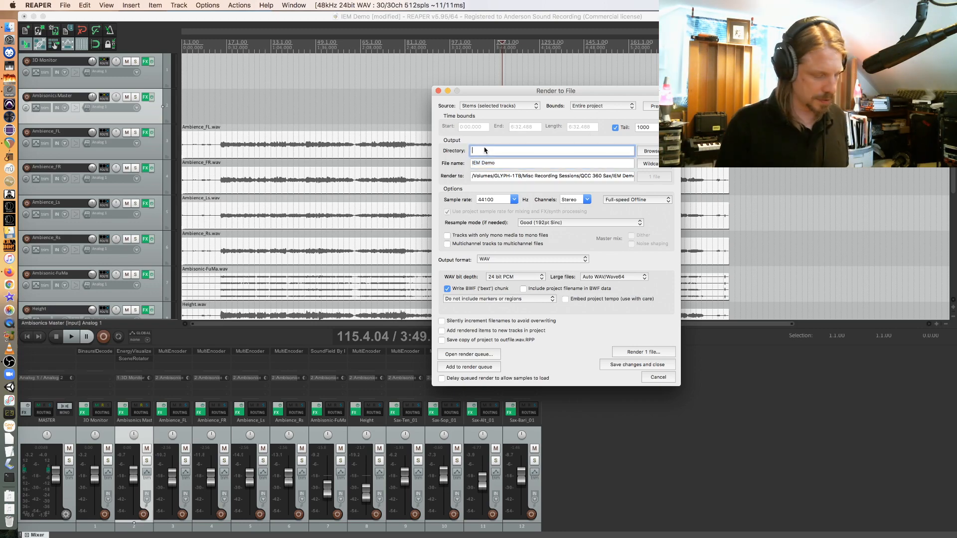
type("IEM-TOA")
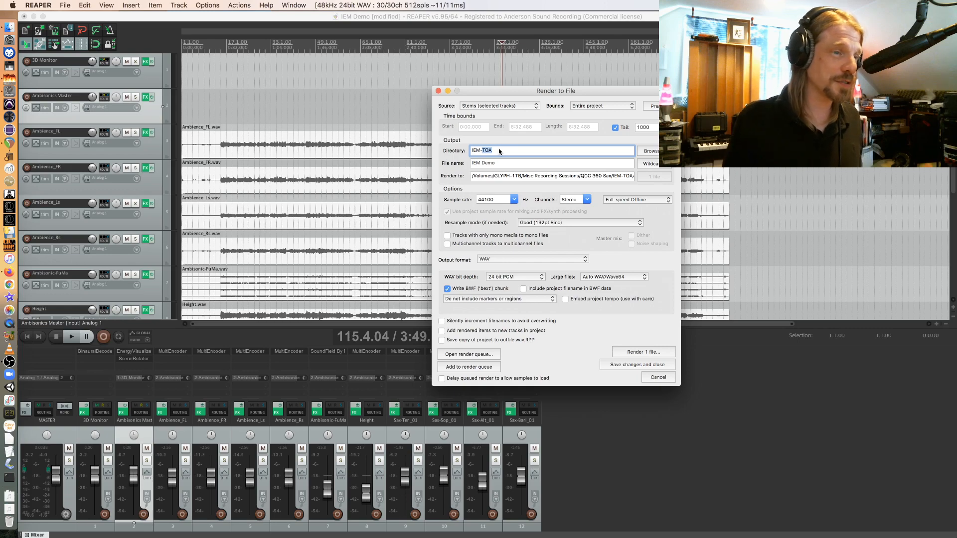
type("IEM-FOA")
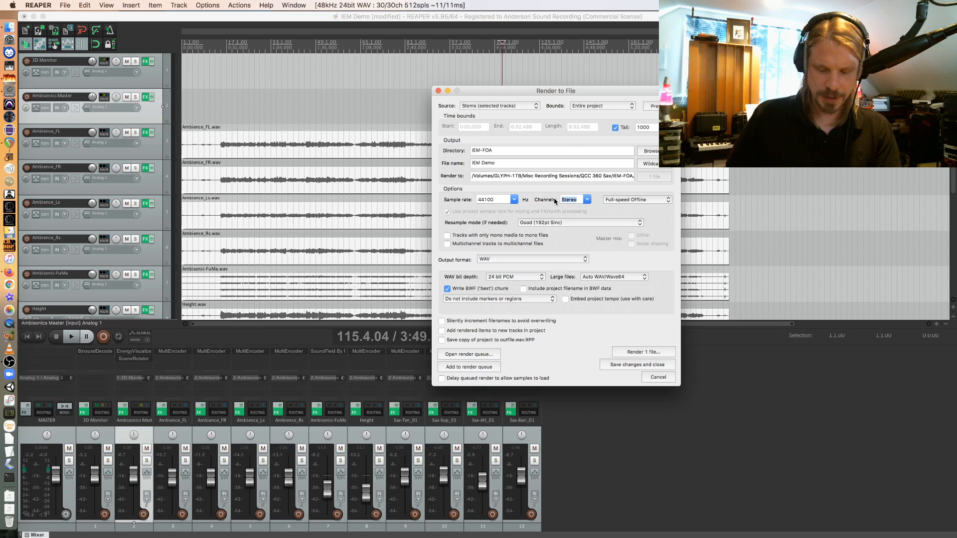
Set the sample rate to 48000 Hz, channels to 4, and finalize the IEM FOA file name
left_click(586, 199)
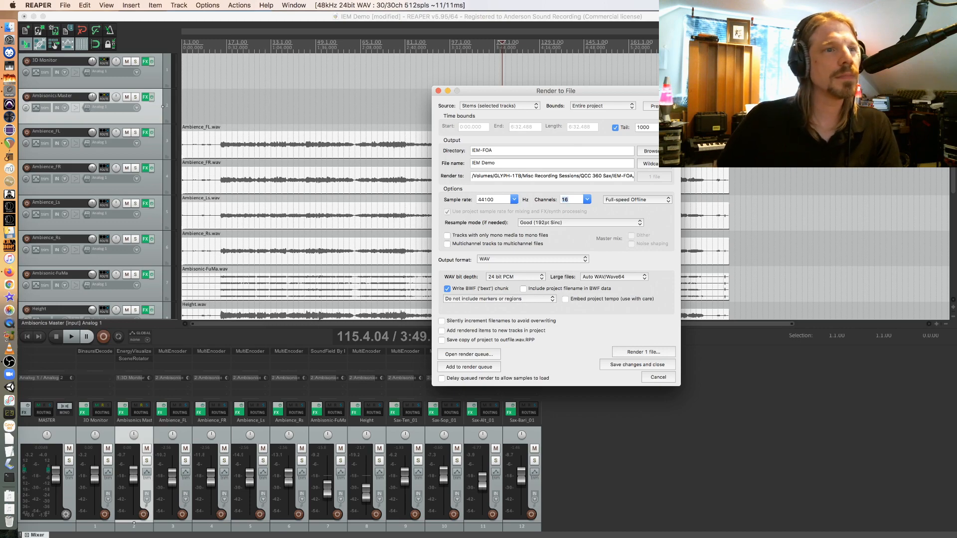
mouse_move(539, 194)
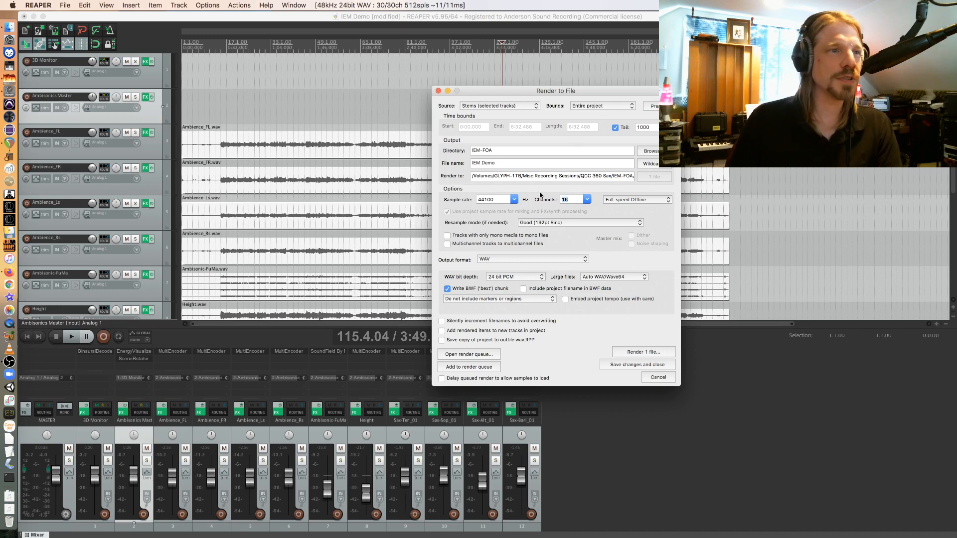
left_click(514, 199)
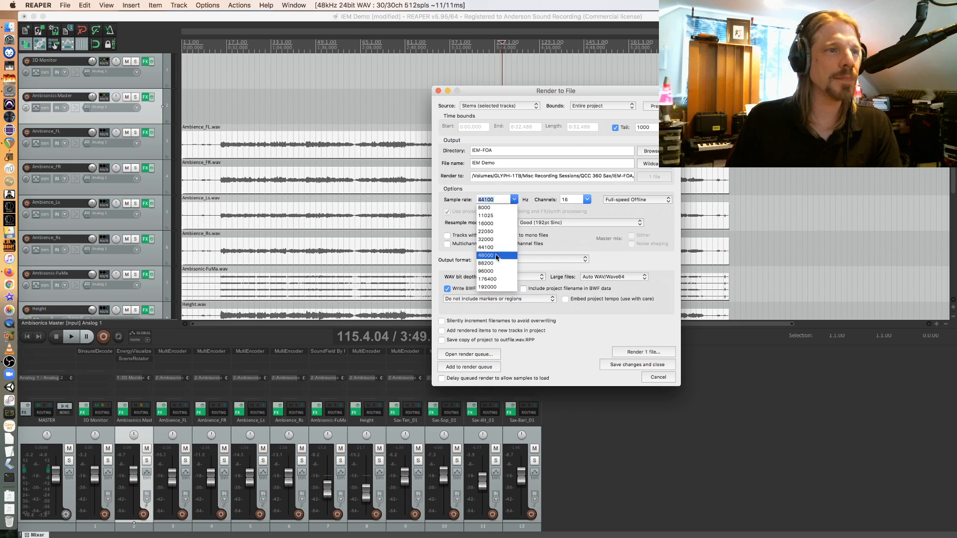
left_click(485, 255)
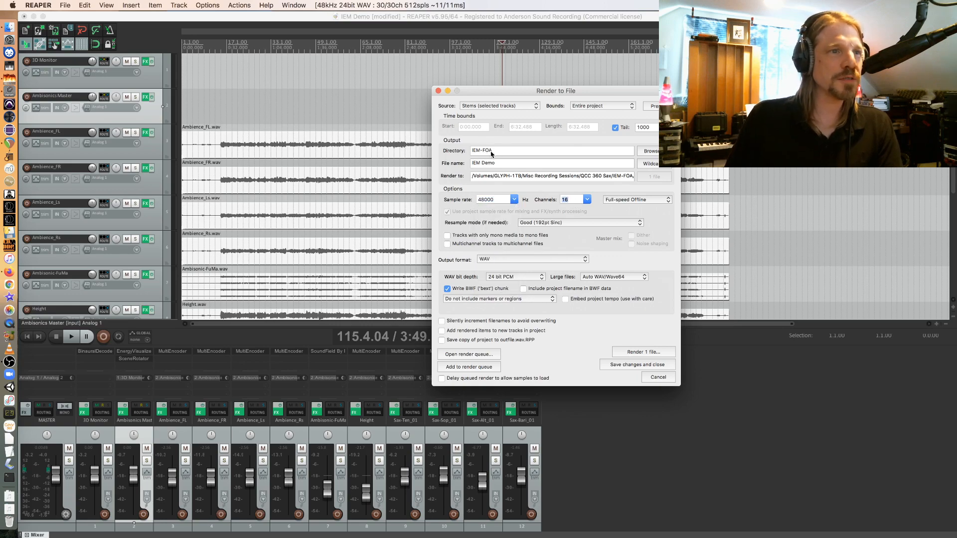
left_click(570, 199)
type("4")
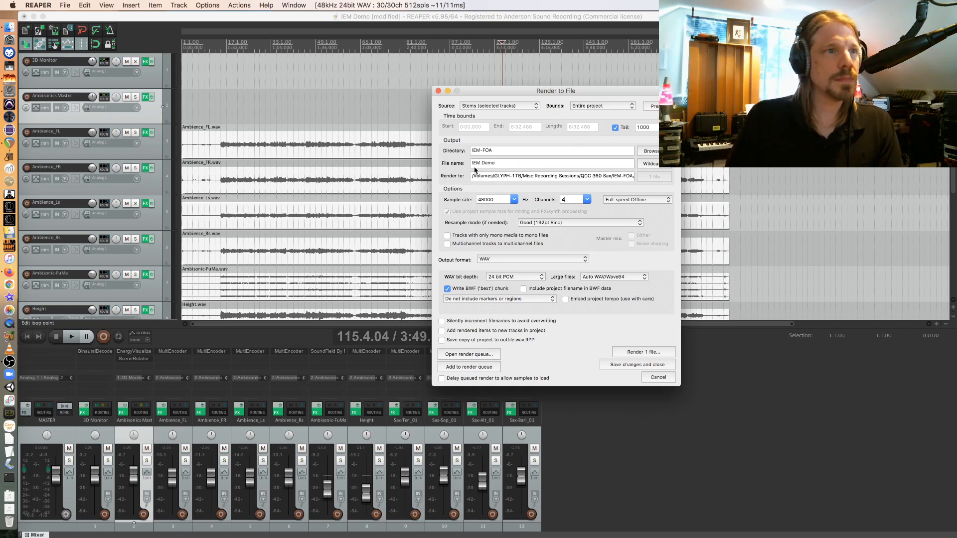
left_click(551, 150)
type("FOA")
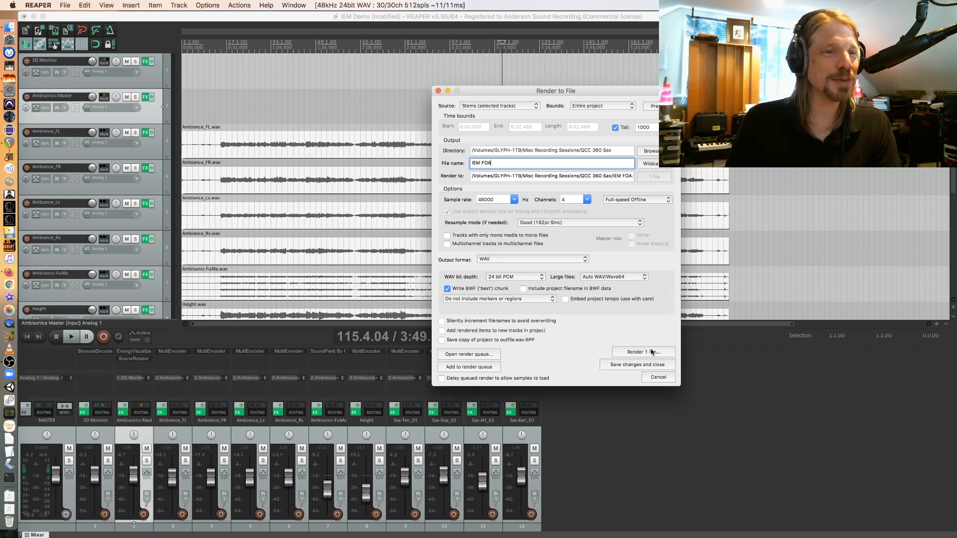
Render the IEM FOA stem with Render 1 file
left_click(641, 351)
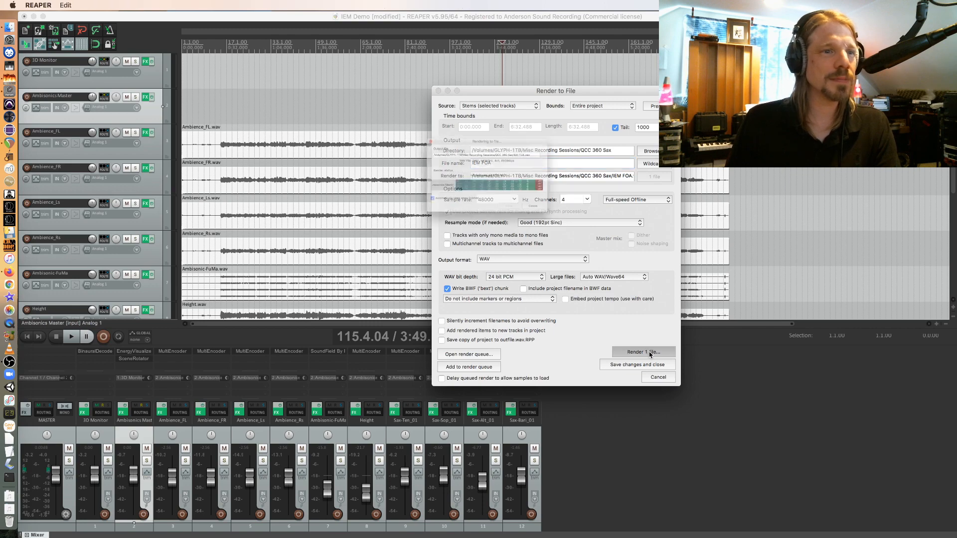
left_click(641, 351)
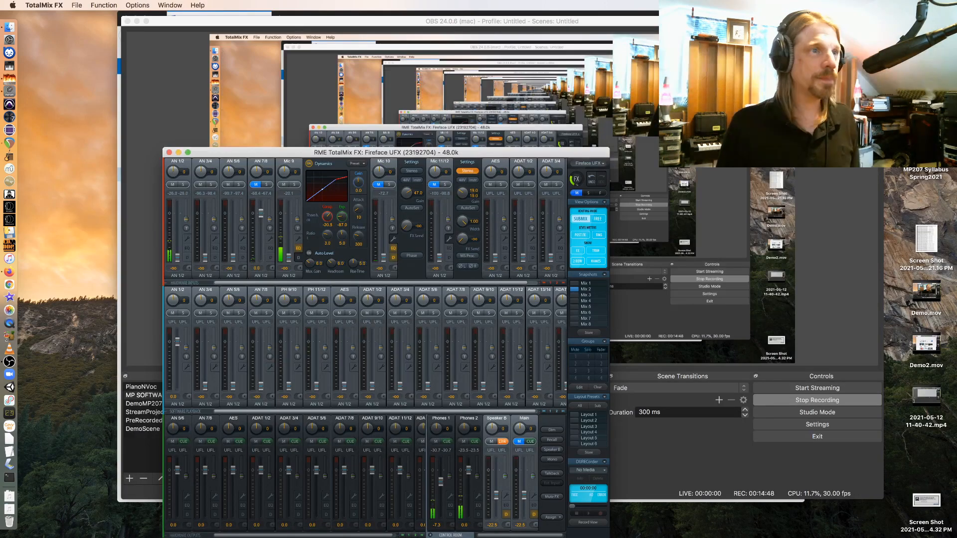
Open the TotalMix FX application menu from the macOS menu bar
left_click(43, 5)
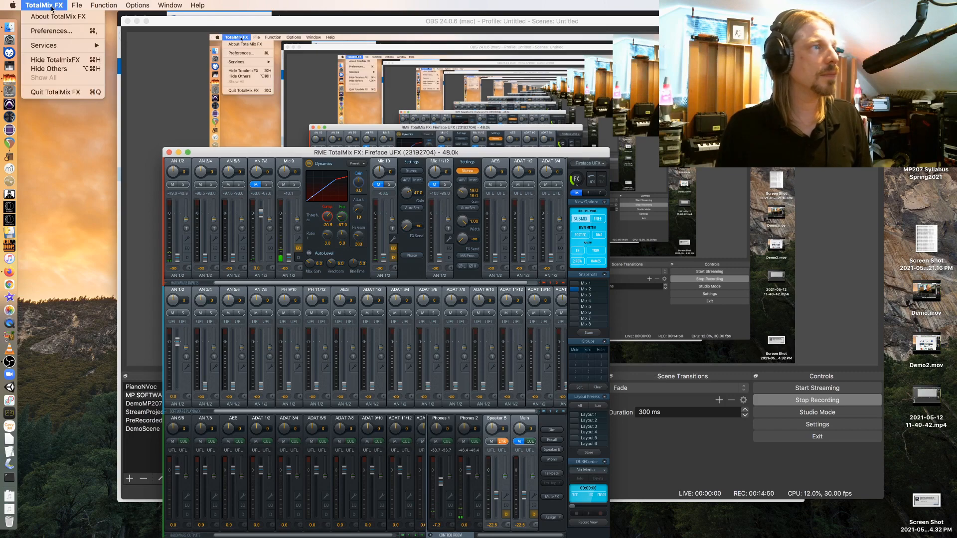